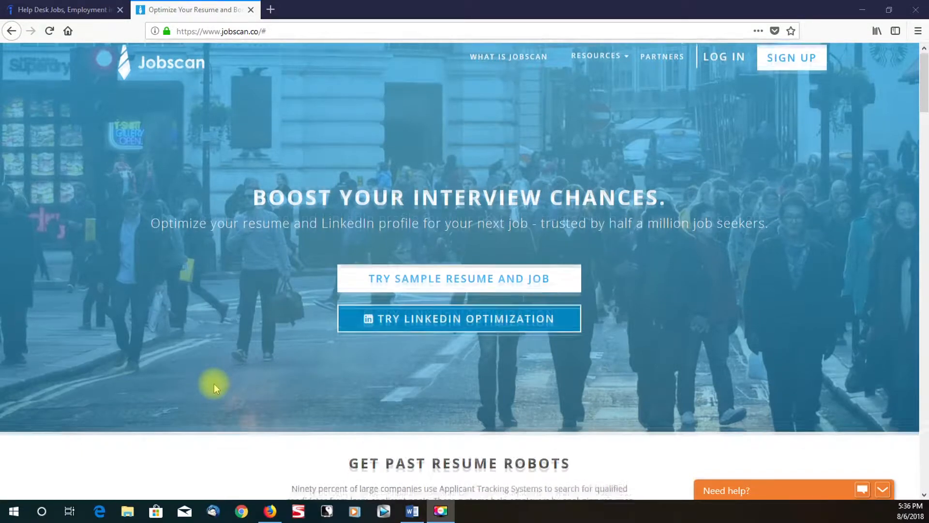
Step: Scroll the Jobscan scan form and focus the empty resume box
scroll("down", 3)
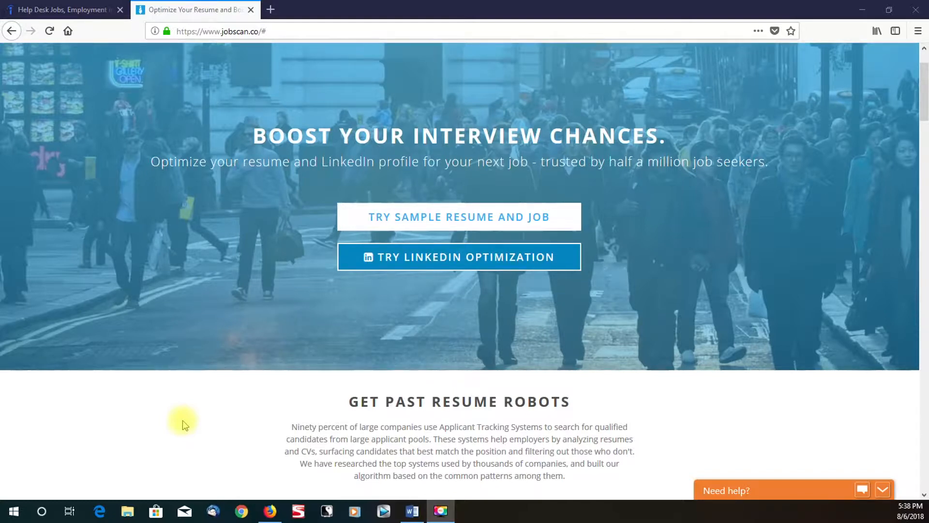
mouse_move(244, 407)
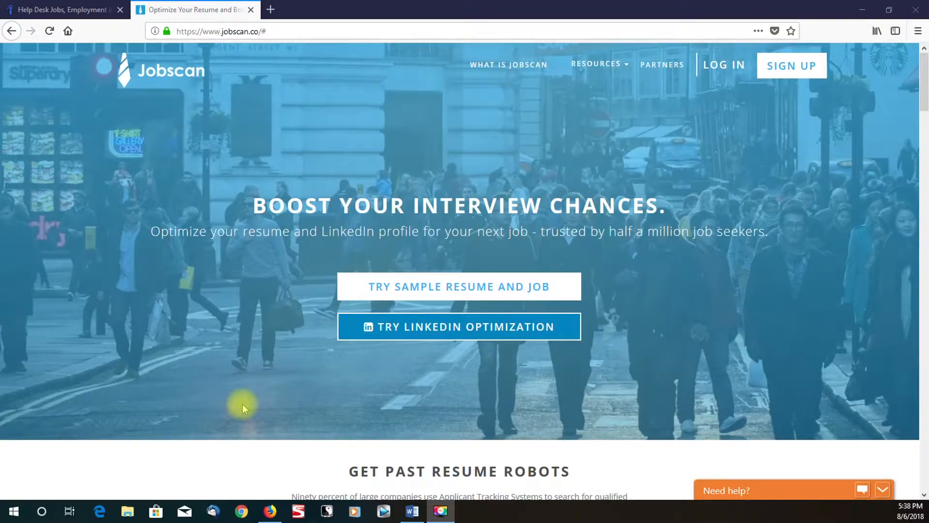
scroll("down", 3)
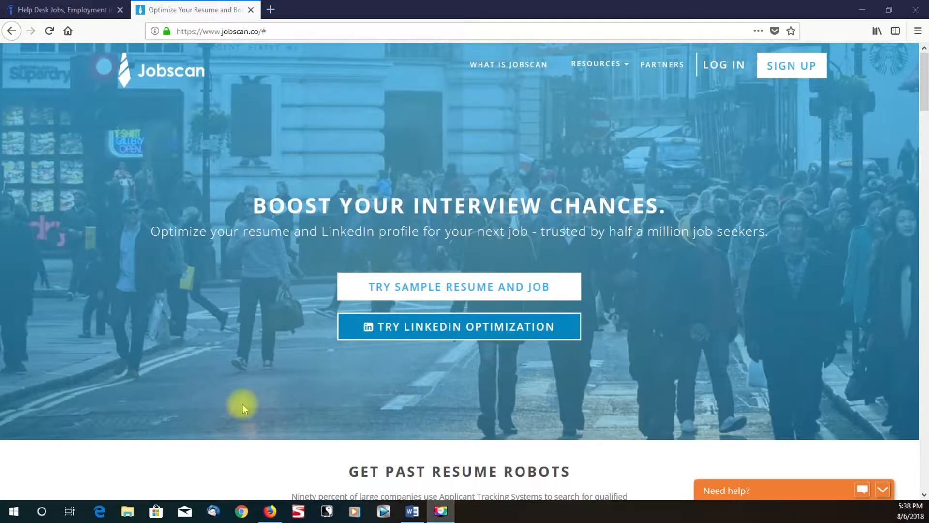
scroll("down", 3)
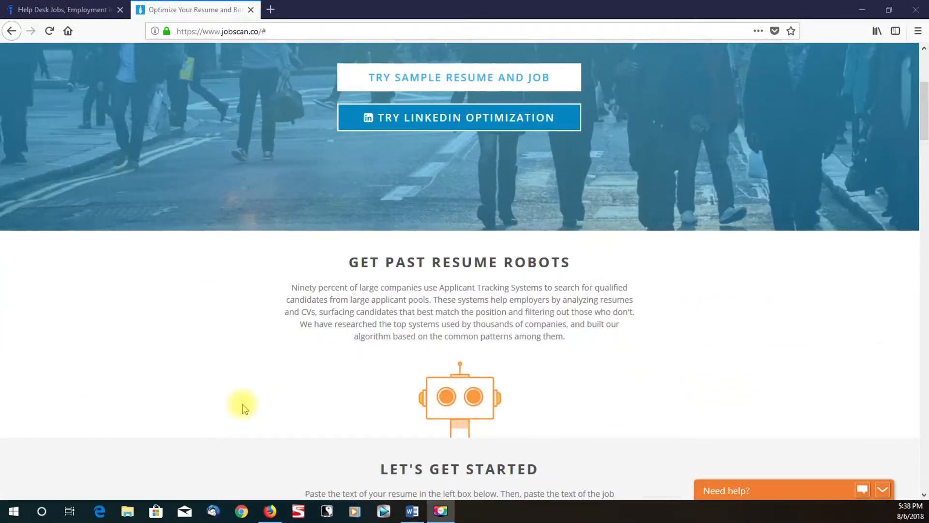
scroll("down", 3)
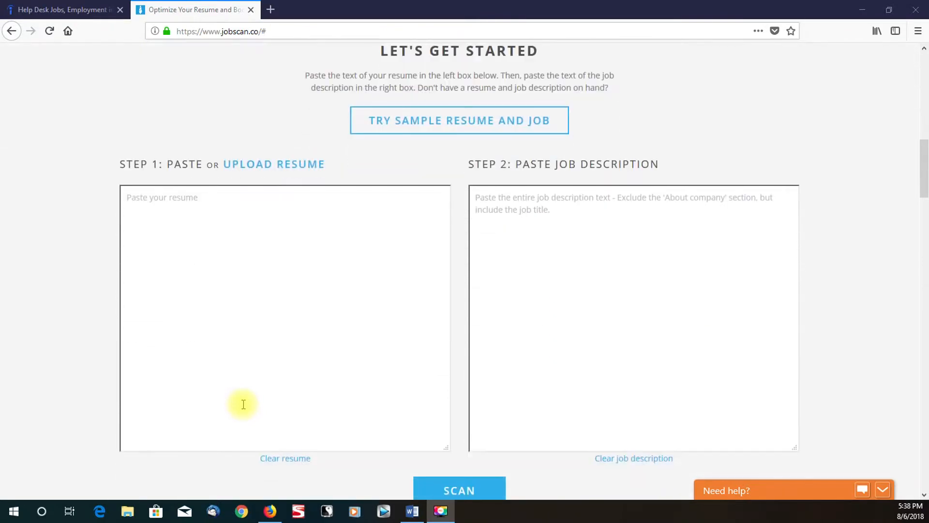
mouse_move(155, 206)
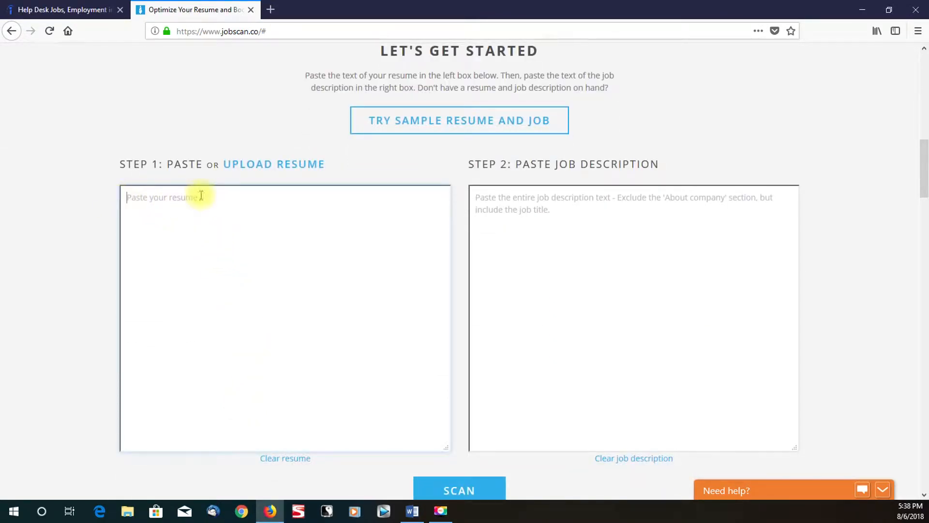
double_click(184, 164)
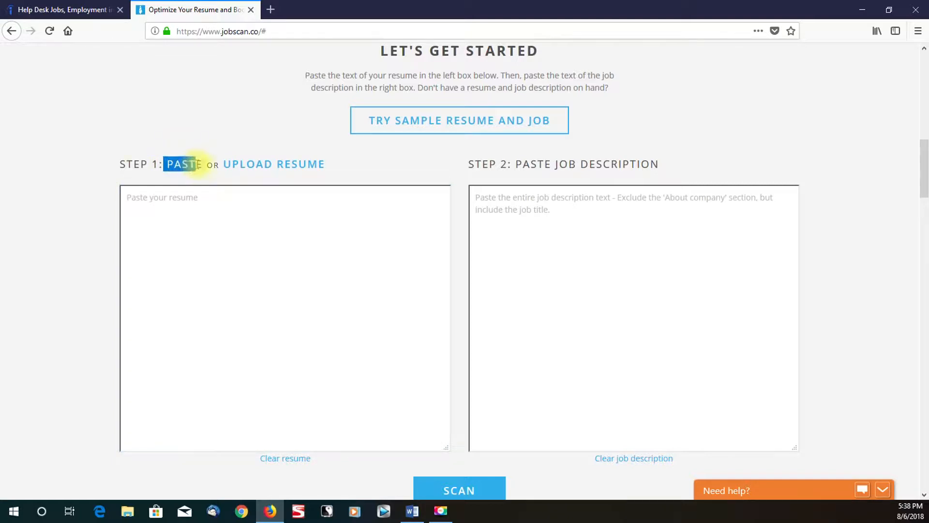
left_click(204, 229)
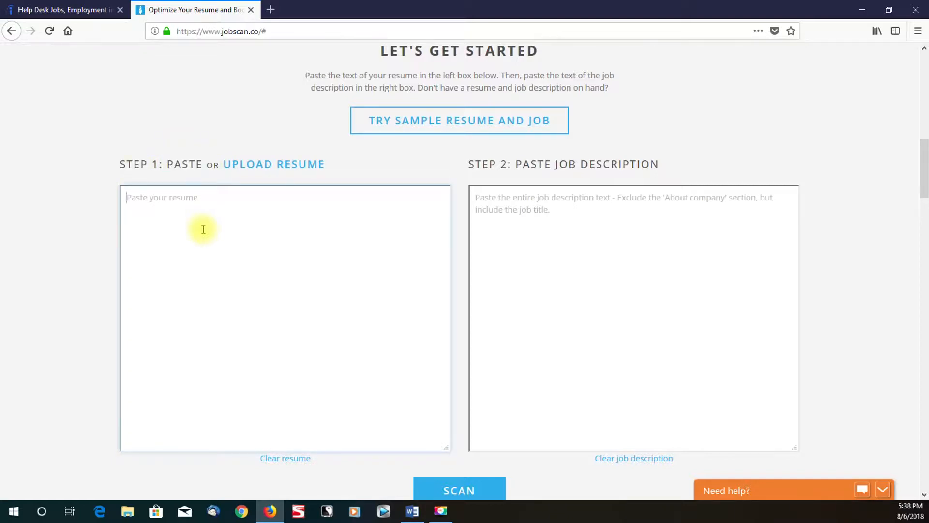
mouse_move(194, 217)
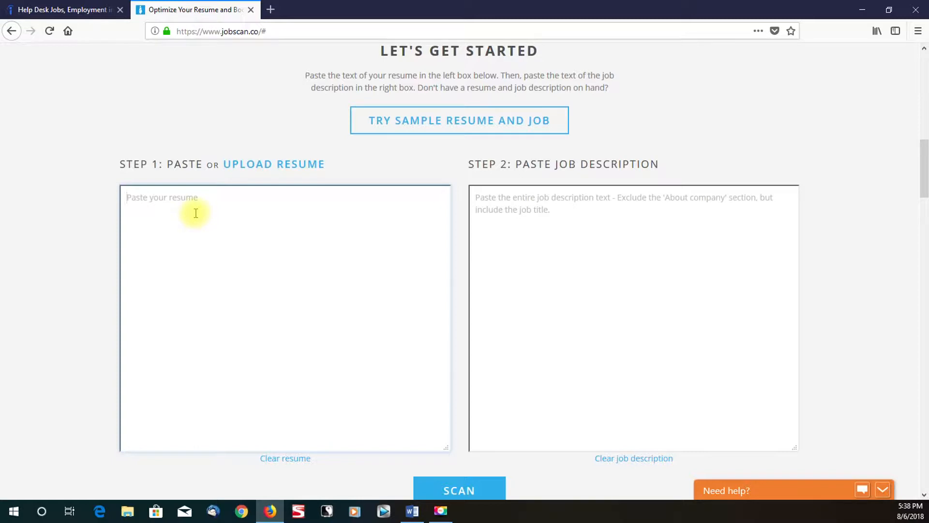
mouse_move(497, 218)
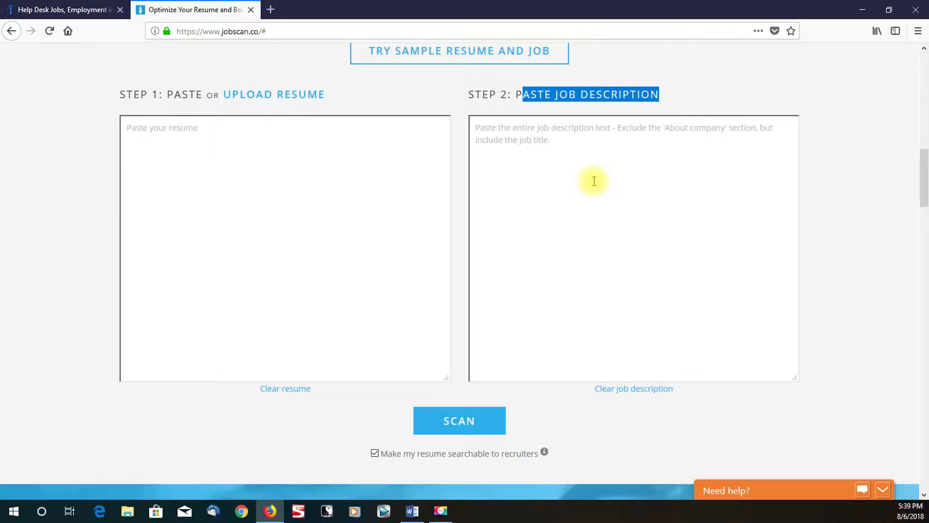
mouse_move(590, 182)
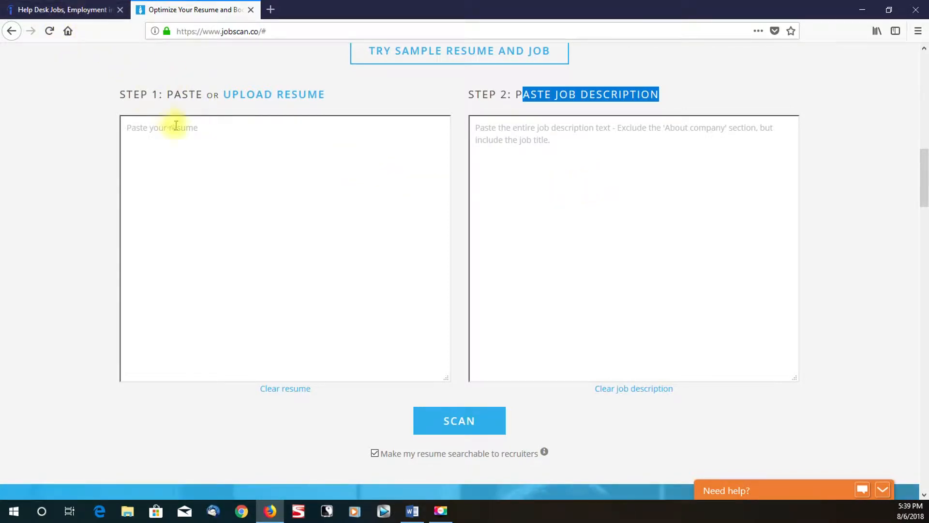
mouse_move(66, 10)
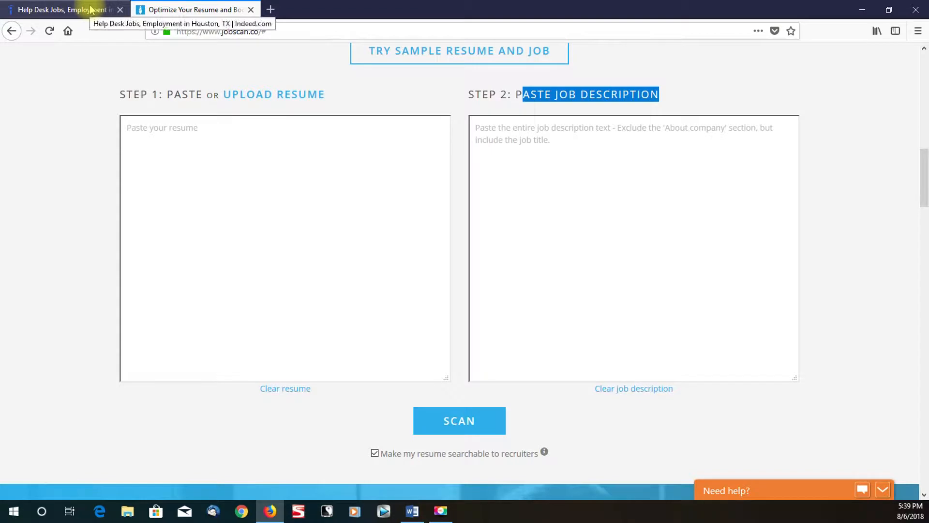
Step: Select the Robert Half Desktop Support Analyst description text on Indeed for copying
left_click(59, 9)
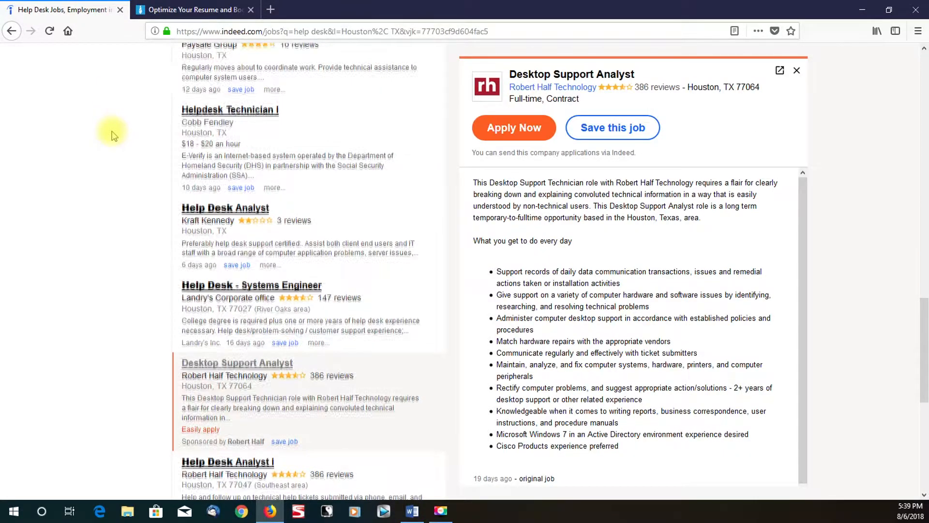
scroll("down", 3)
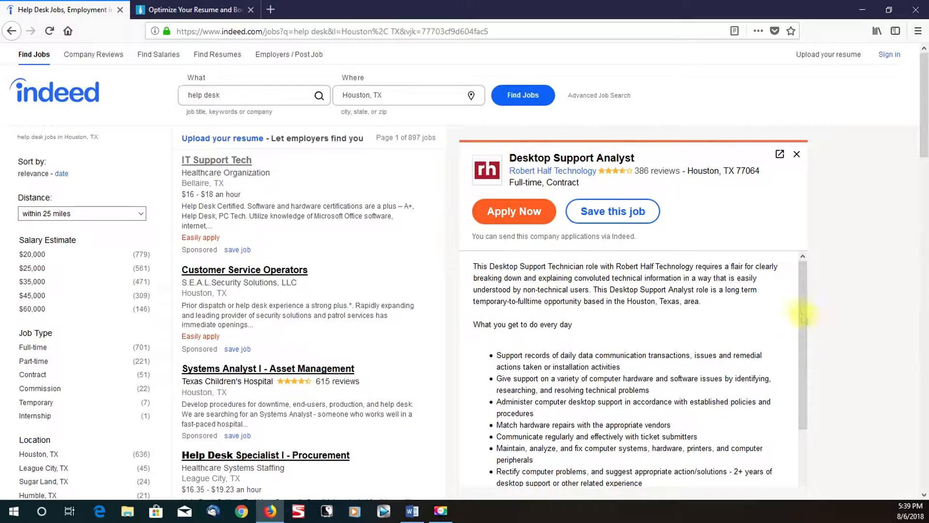
scroll("down", 3)
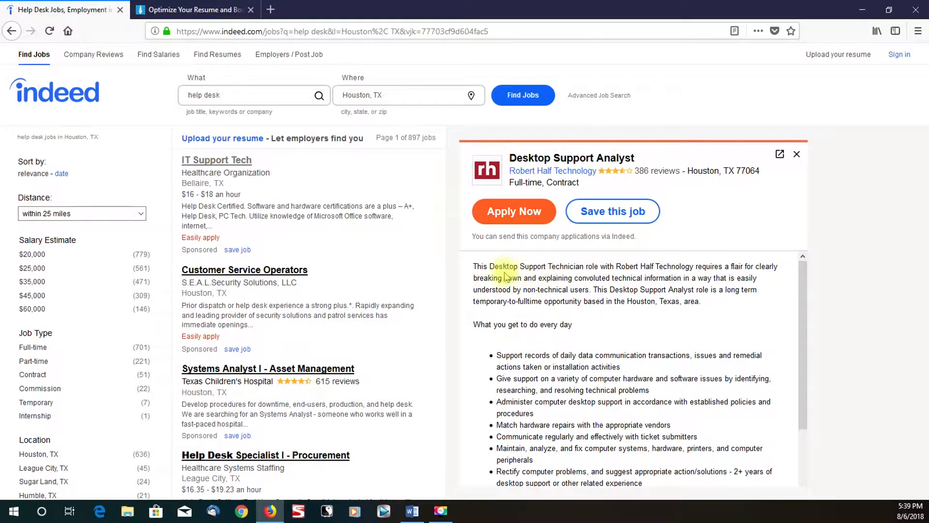
left_click_drag(473, 266, 510, 301)
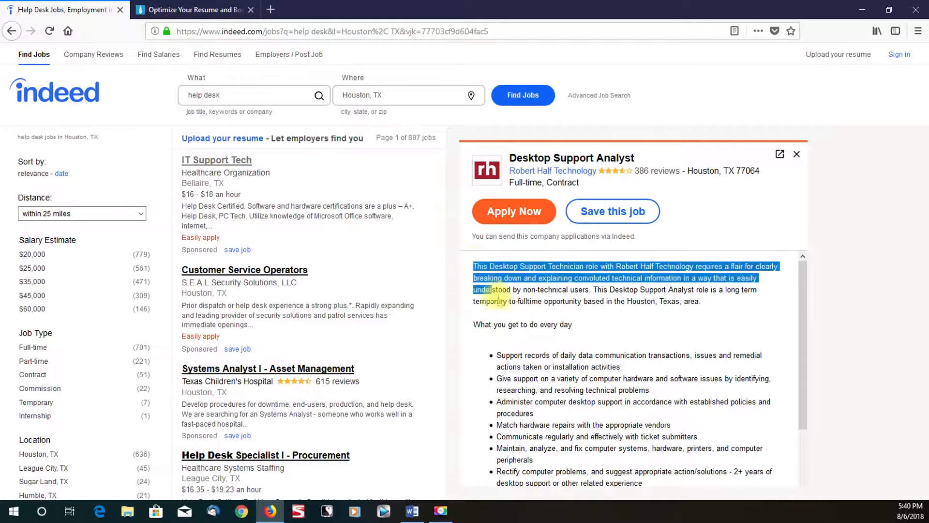
left_click_drag(496, 295, 702, 471)
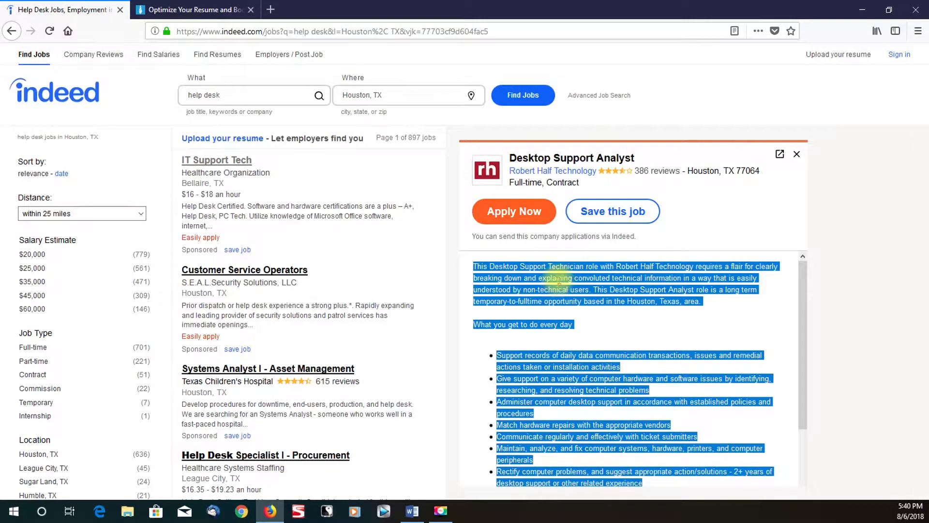
mouse_move(589, 293)
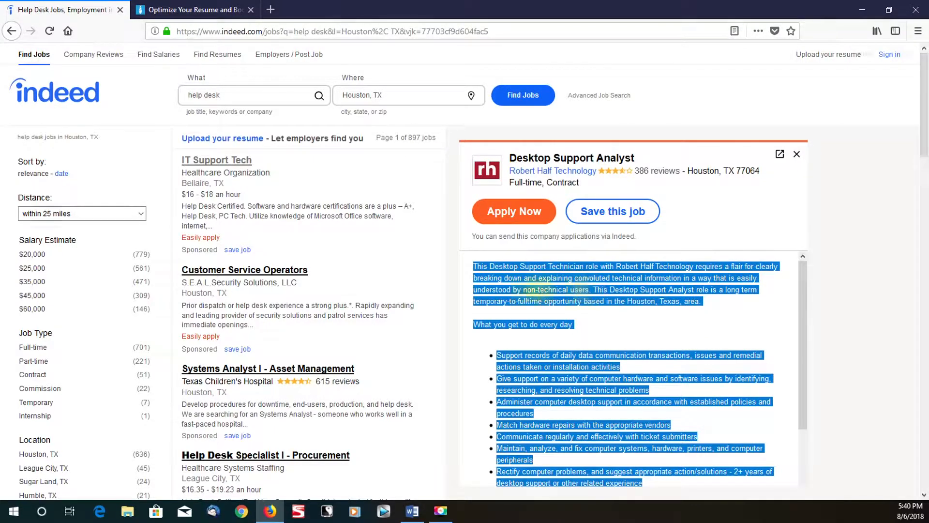
Step: Paste the job description into Jobscan Step 2, then copy the cashier resume text from Word
left_click(192, 10)
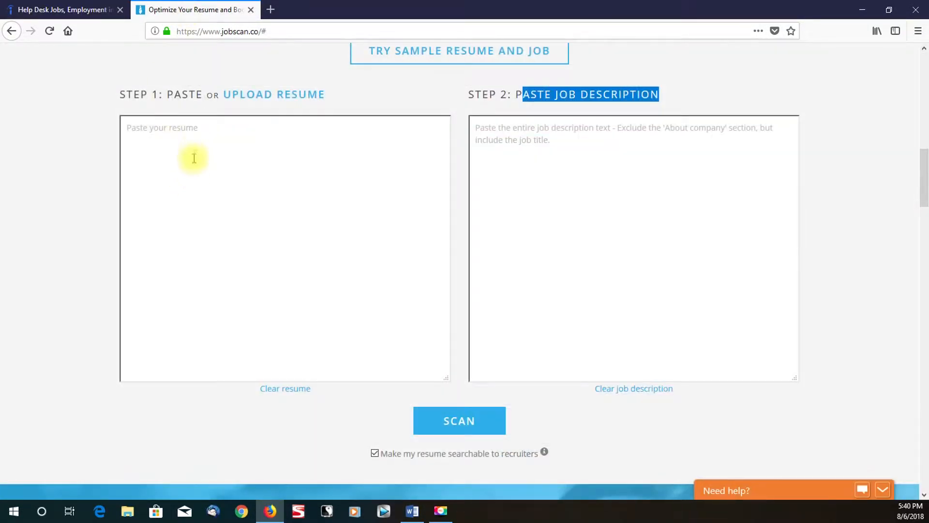
left_click(591, 151)
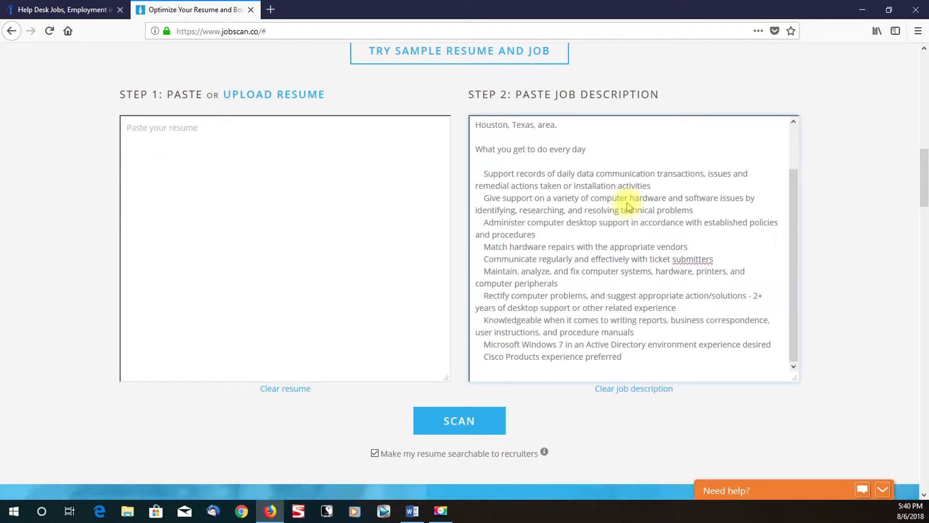
mouse_move(408, 479)
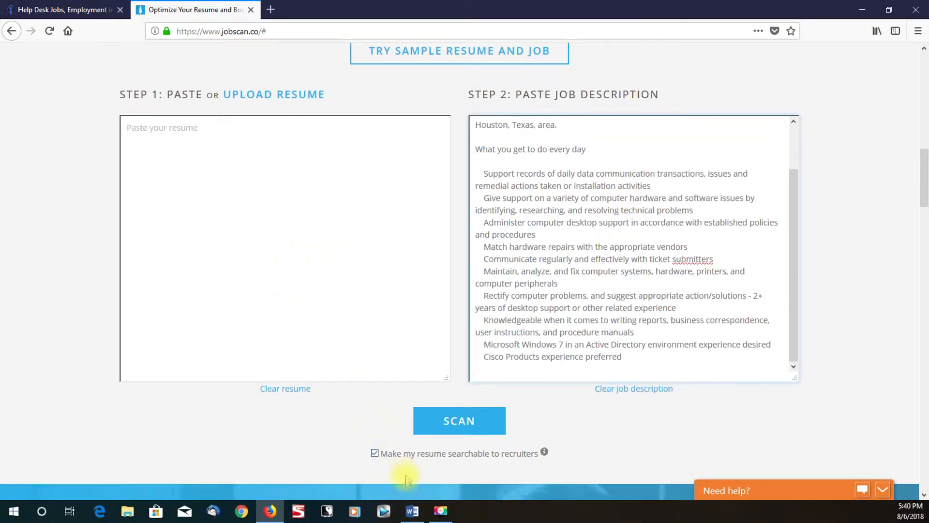
left_click(411, 511)
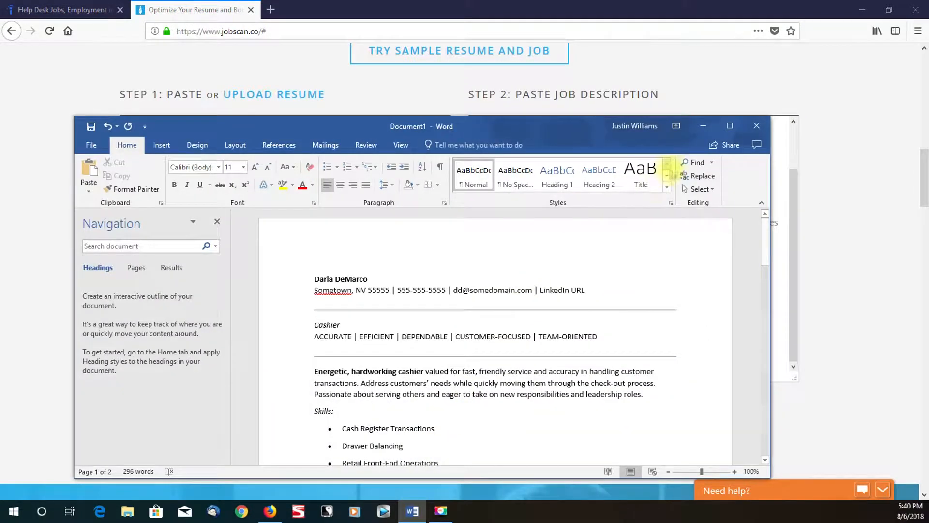
left_click(730, 126)
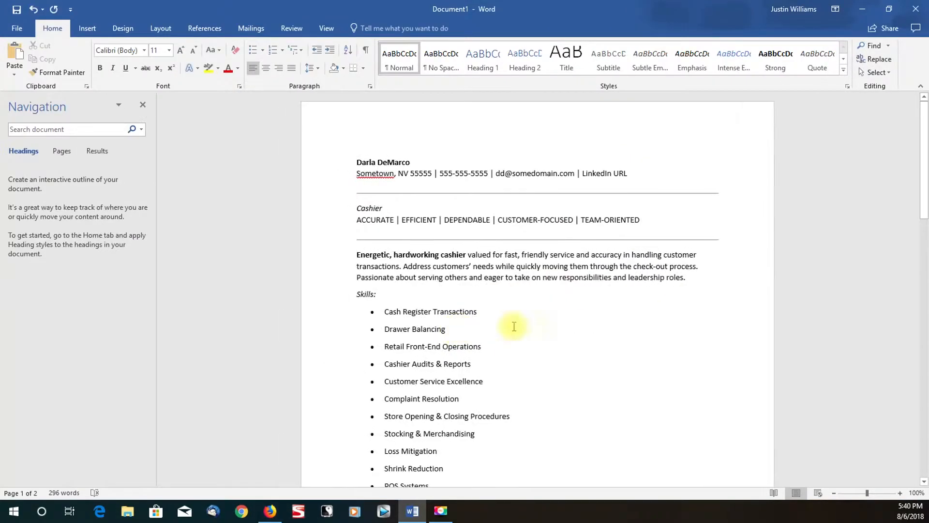
left_click(478, 311)
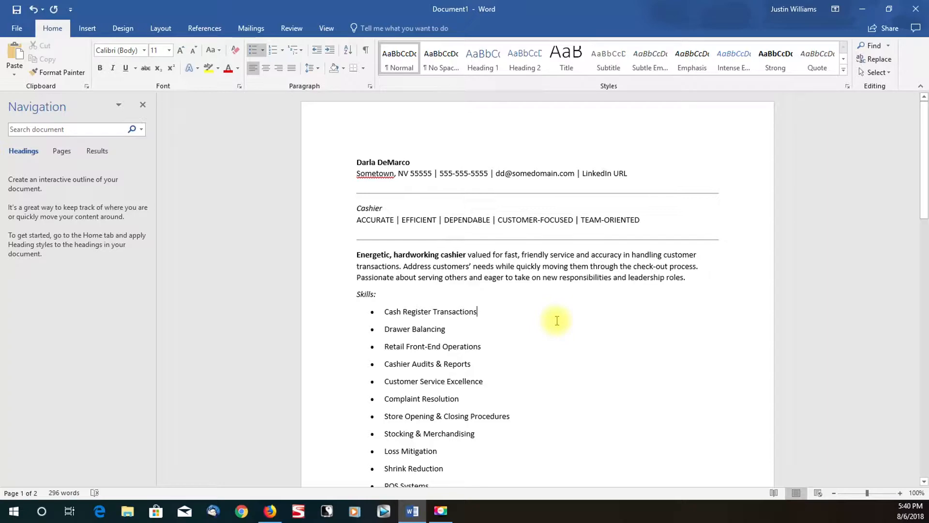
right_click(557, 320)
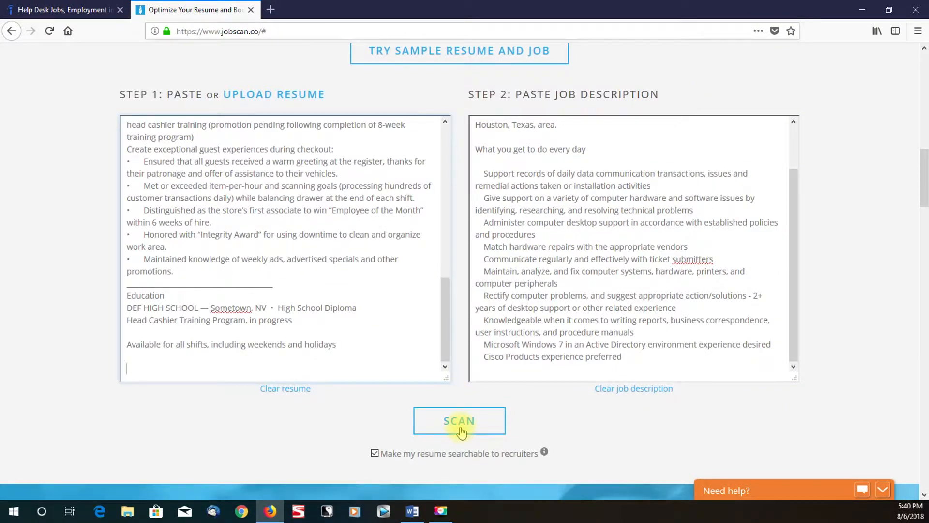
left_click(459, 421)
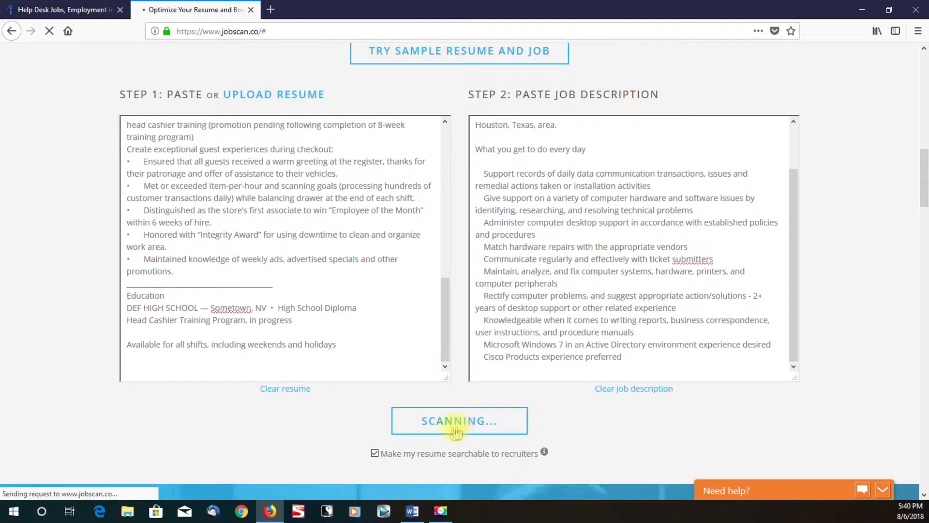
left_click(459, 420)
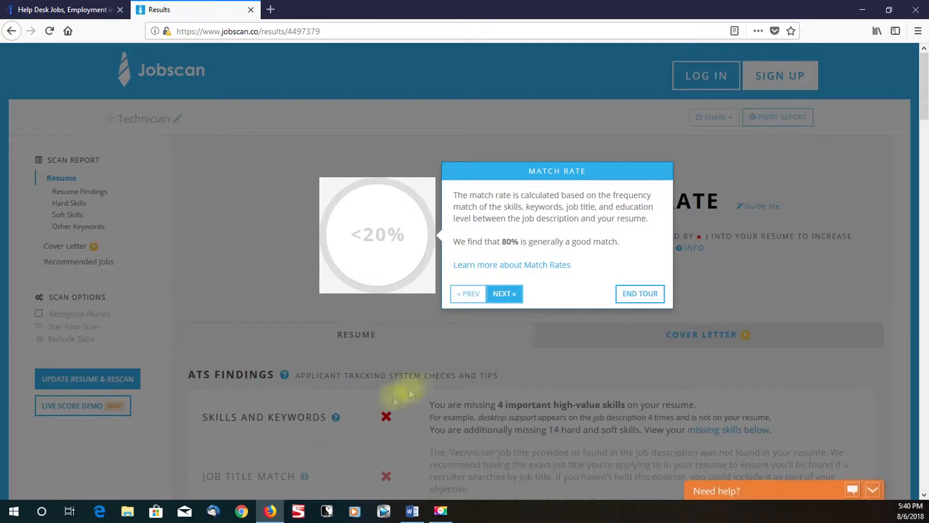
left_click(639, 293)
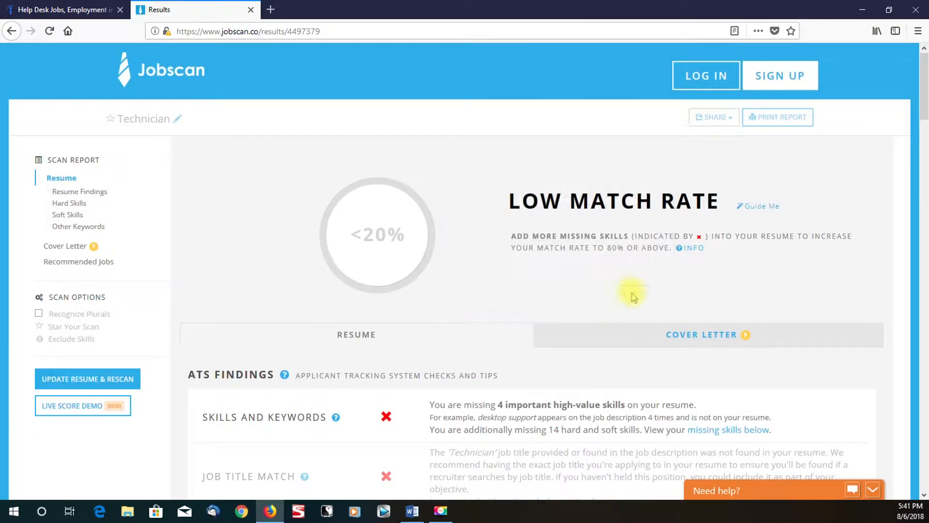
mouse_move(332, 217)
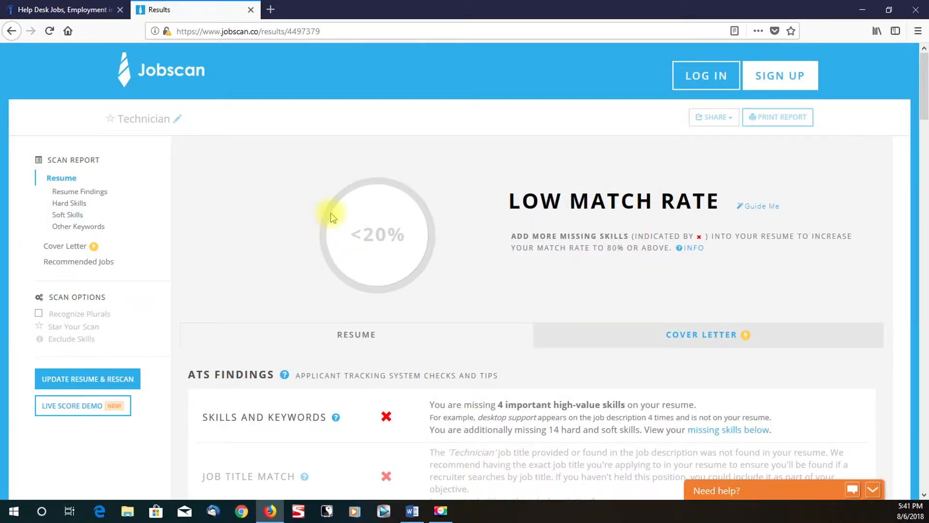
mouse_move(442, 228)
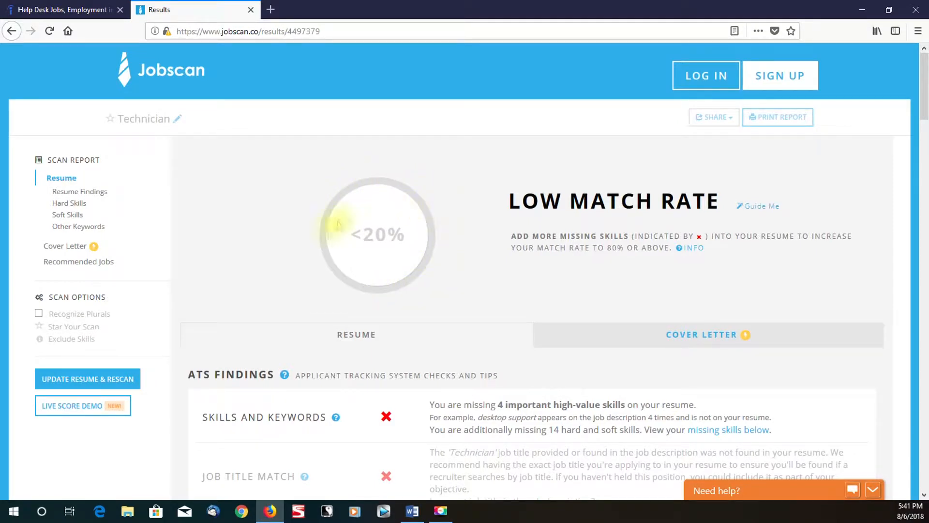
mouse_move(411, 282)
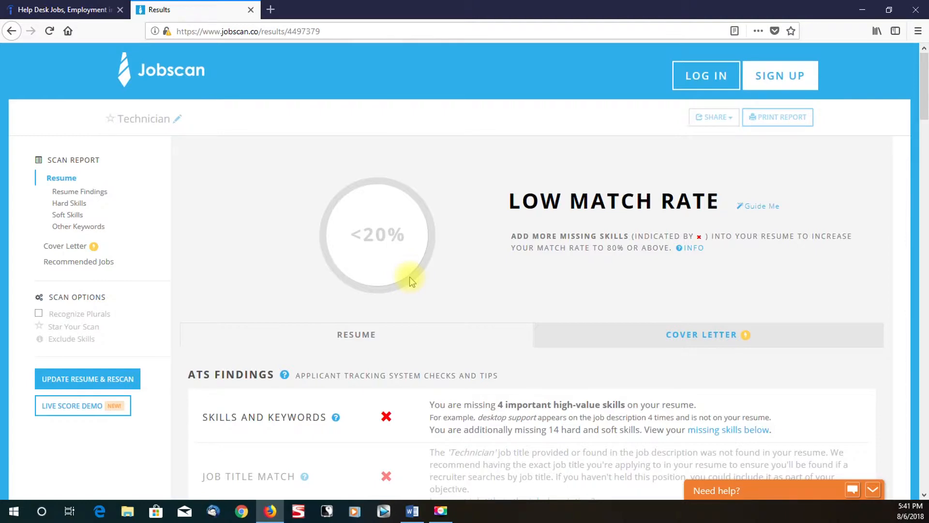
scroll("down", 3)
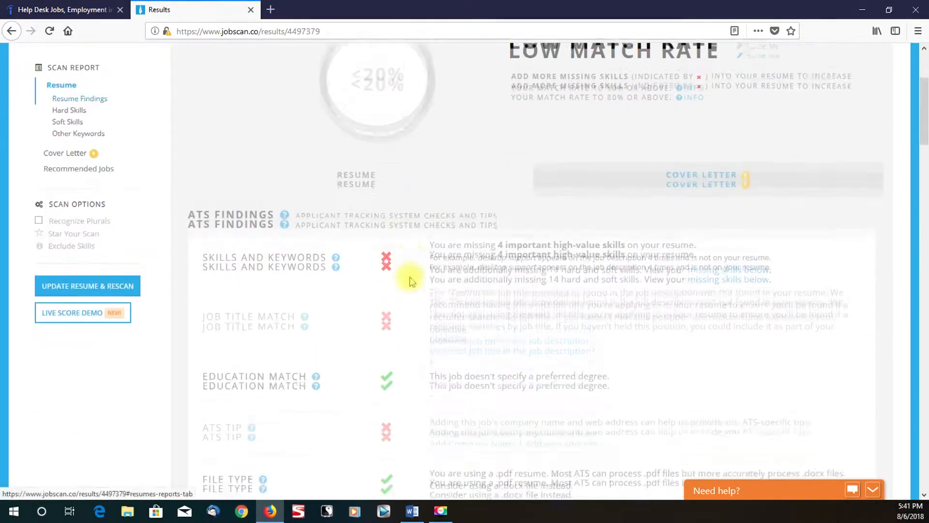
scroll("down", 3)
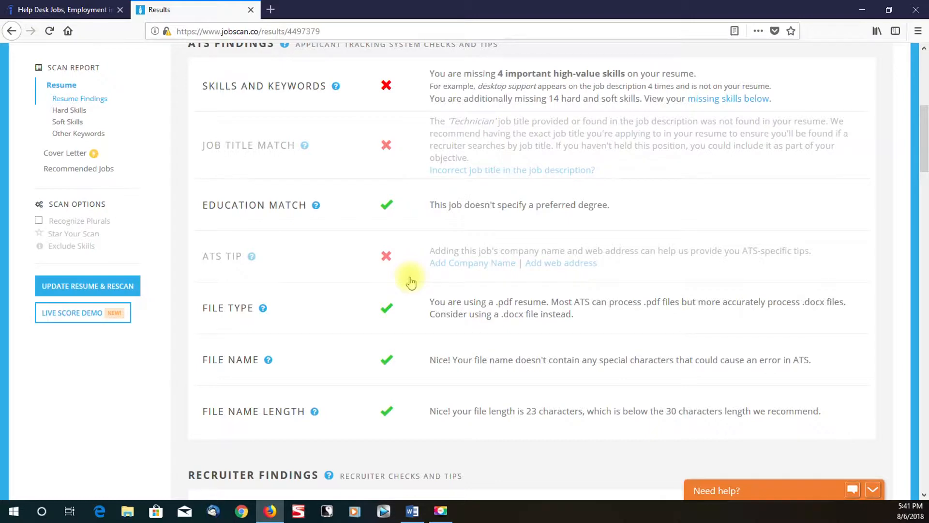
scroll("down", 3)
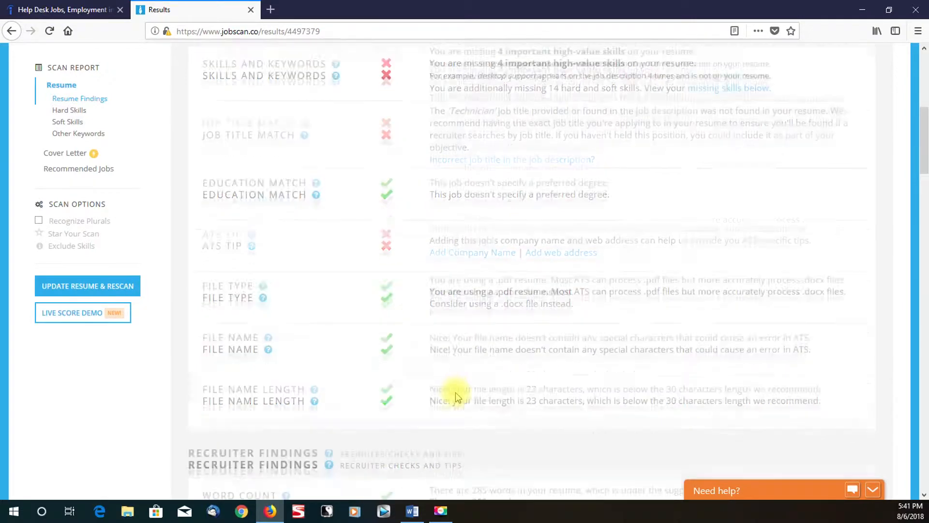
scroll("down", 3)
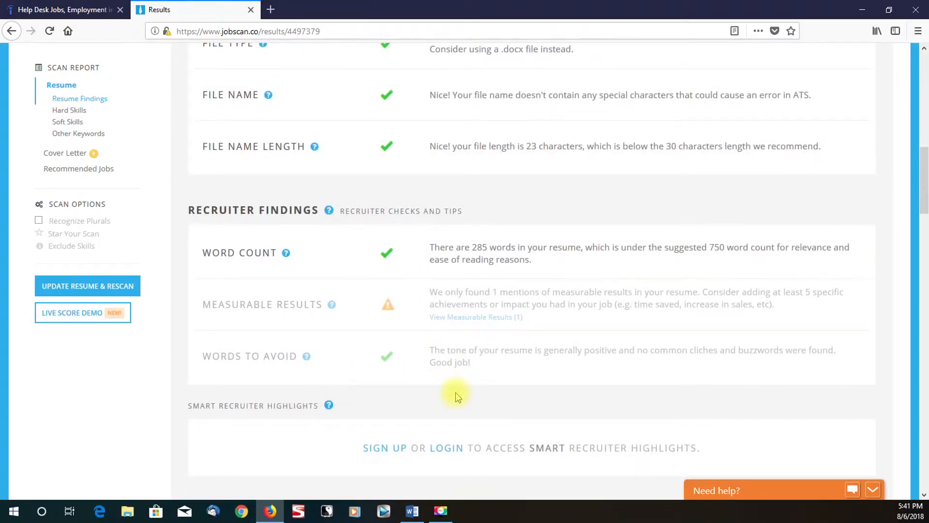
Step: Expand the hard skills table to list missing skills such as Transactions, Vendors, Cisco, Windows 7
left_click(68, 110)
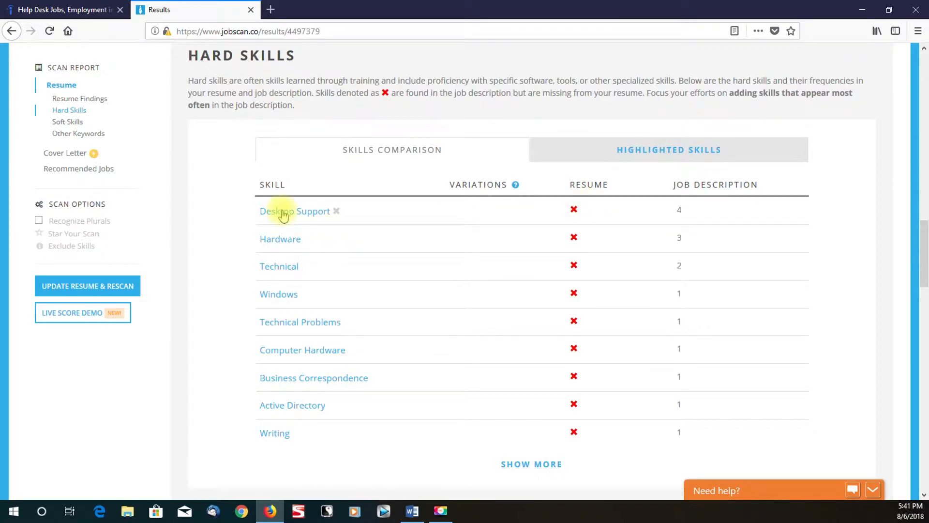
mouse_move(335, 221)
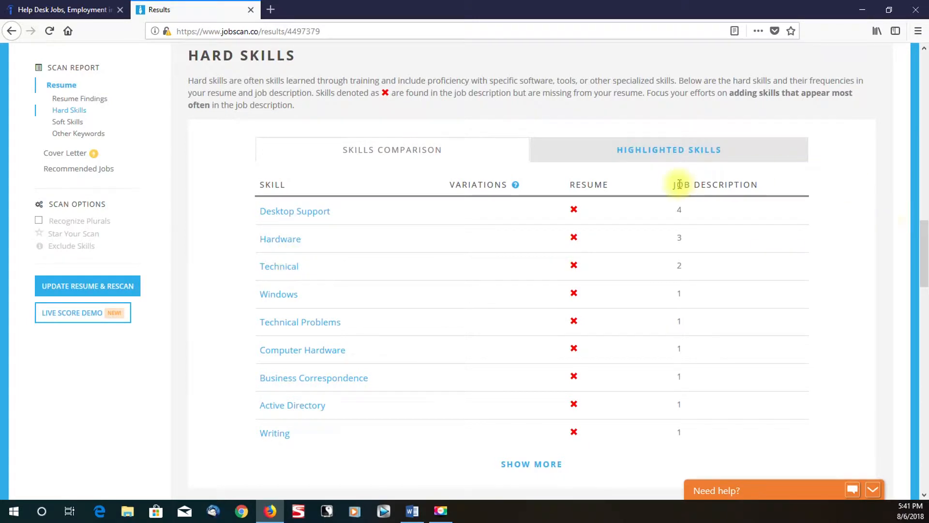
double_click(716, 184)
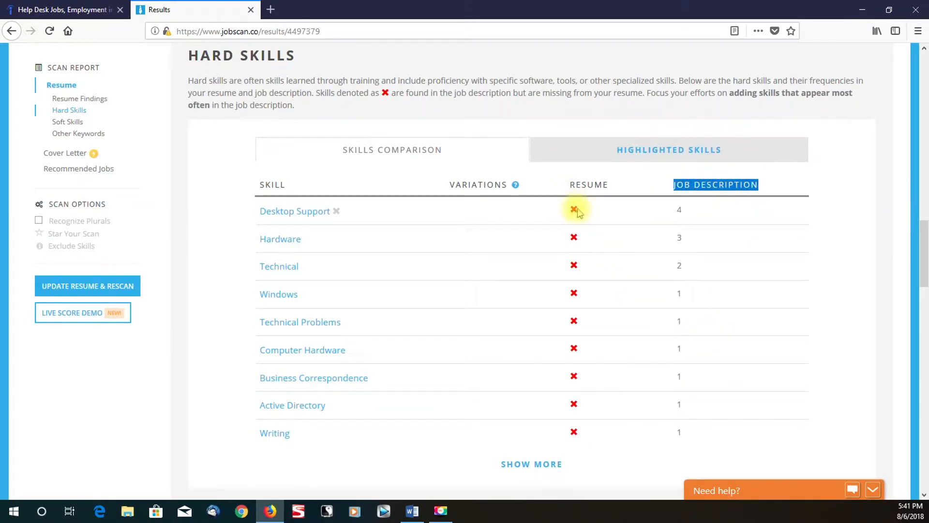
mouse_move(573, 405)
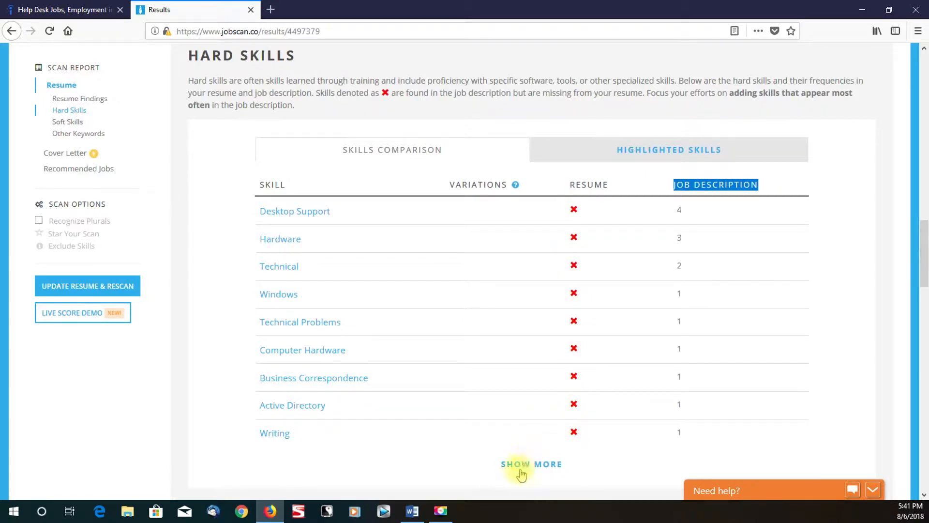
left_click(531, 463)
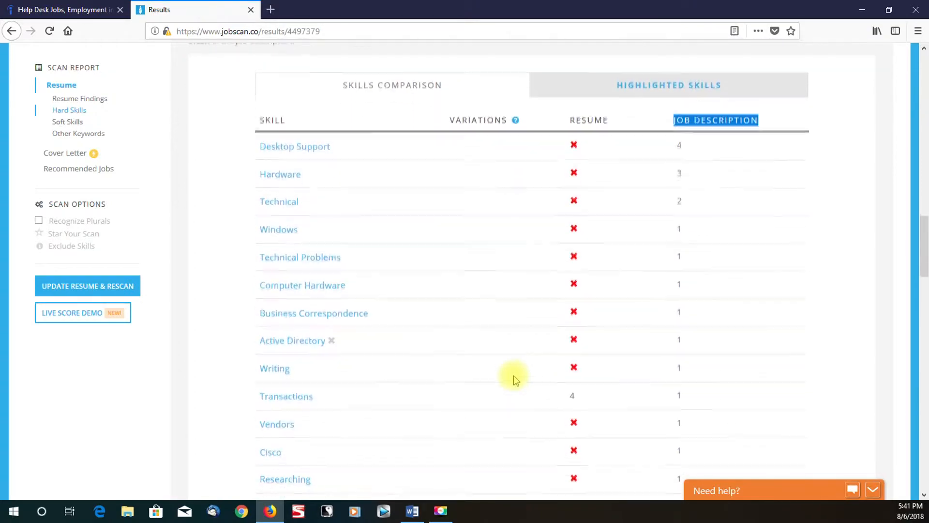
scroll("down", 3)
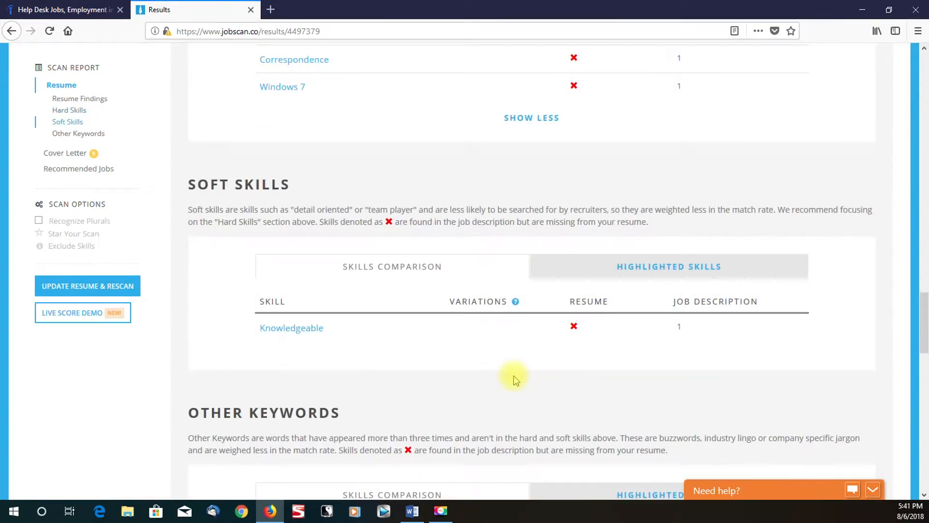
scroll("down", 3)
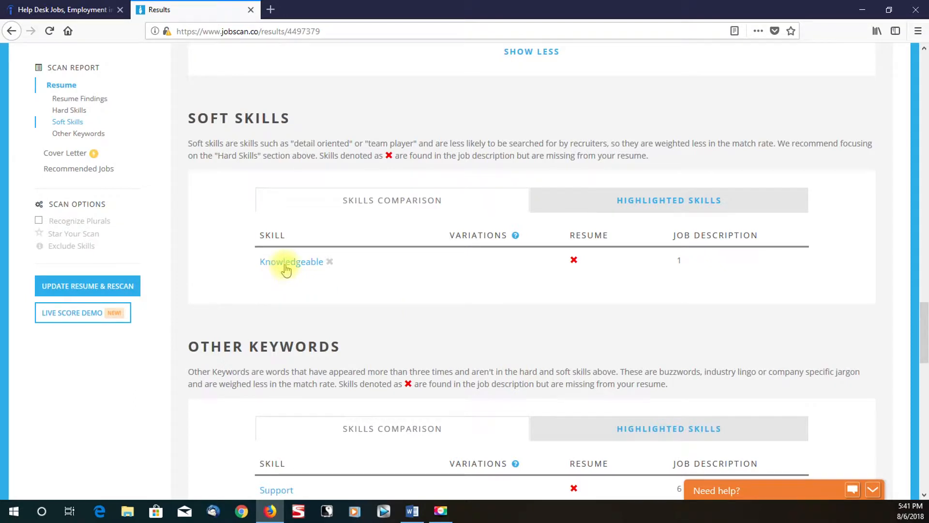
mouse_move(362, 268)
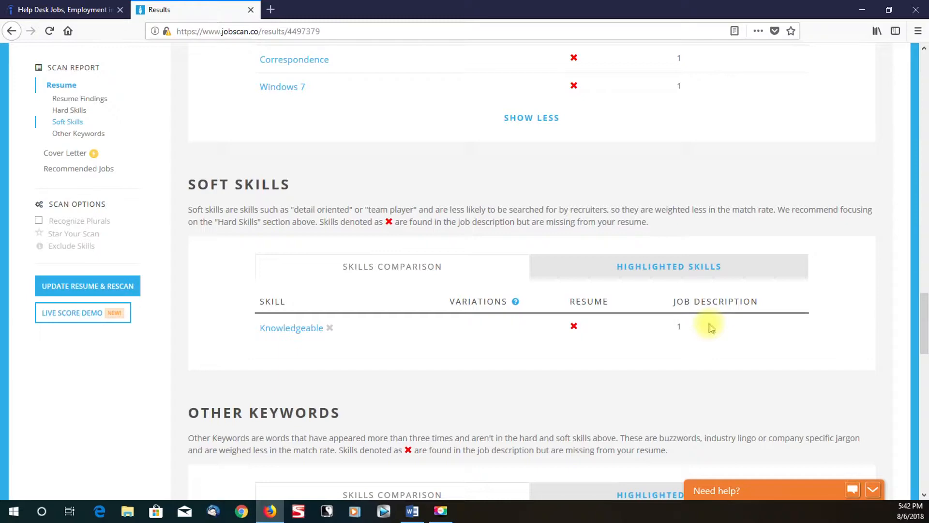
scroll("down", 3)
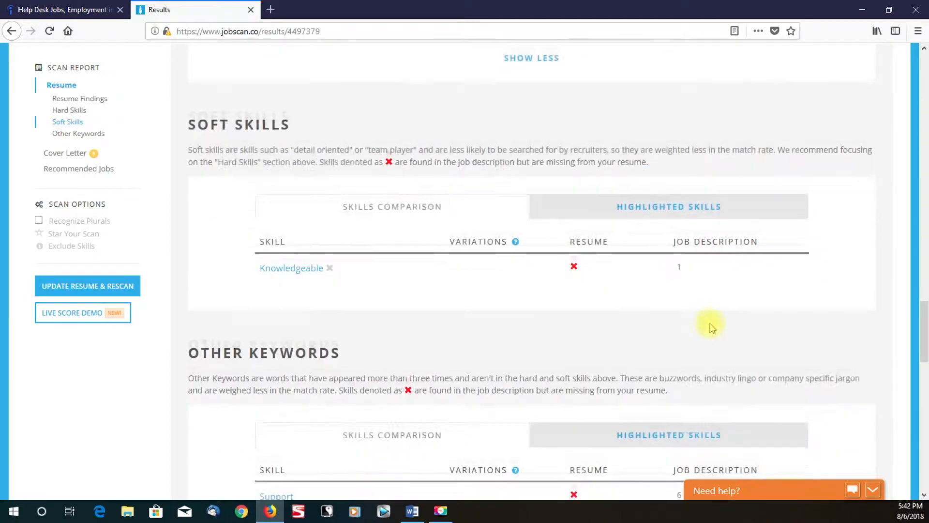
scroll("down", 3)
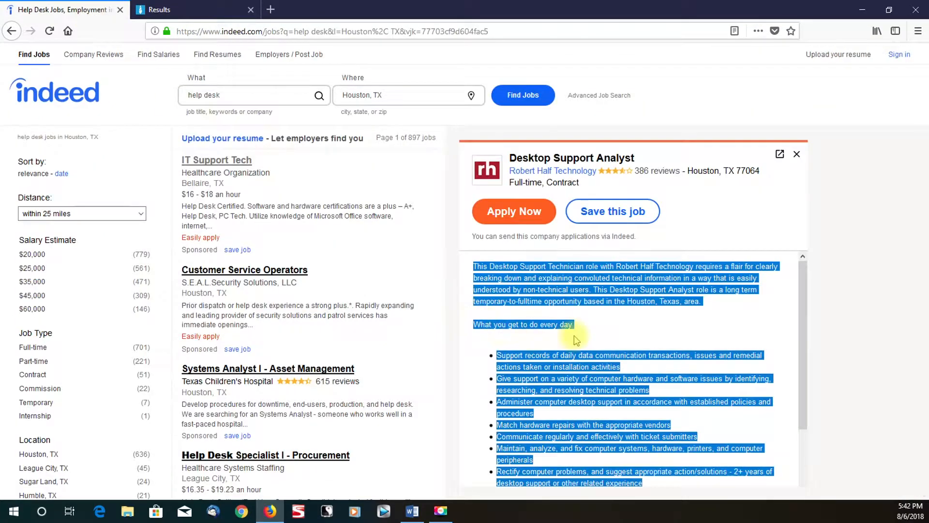
Step: Scroll the Indeed posting to its Windows 7, Active Directory and Cisco requirements
scroll("down", 3)
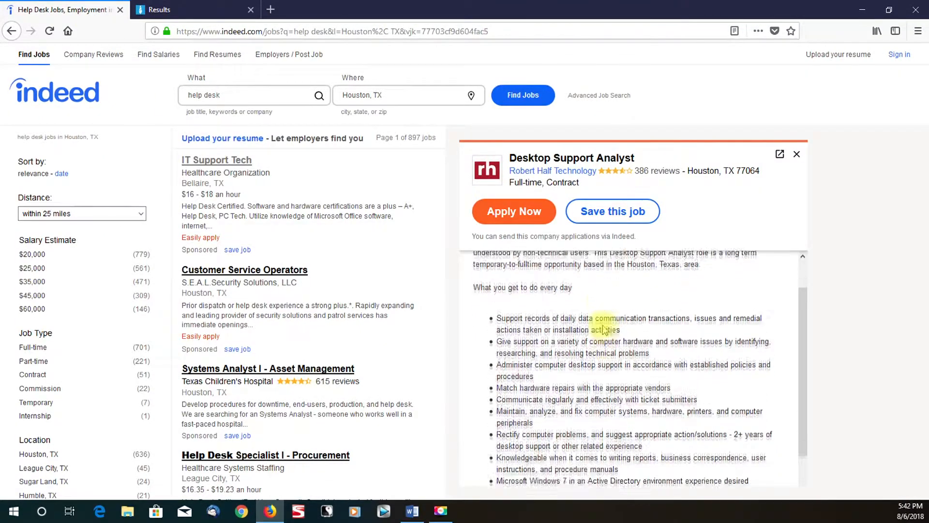
scroll("down", 3)
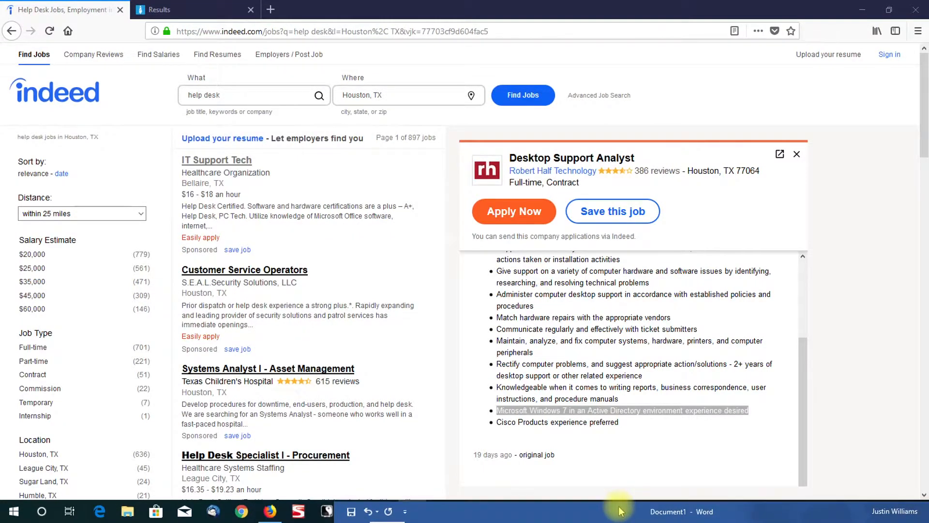
Step: Replace two cashier bullets with Windows 7 Active Directory, Cisco Products and support-records lines
left_click(411, 511)
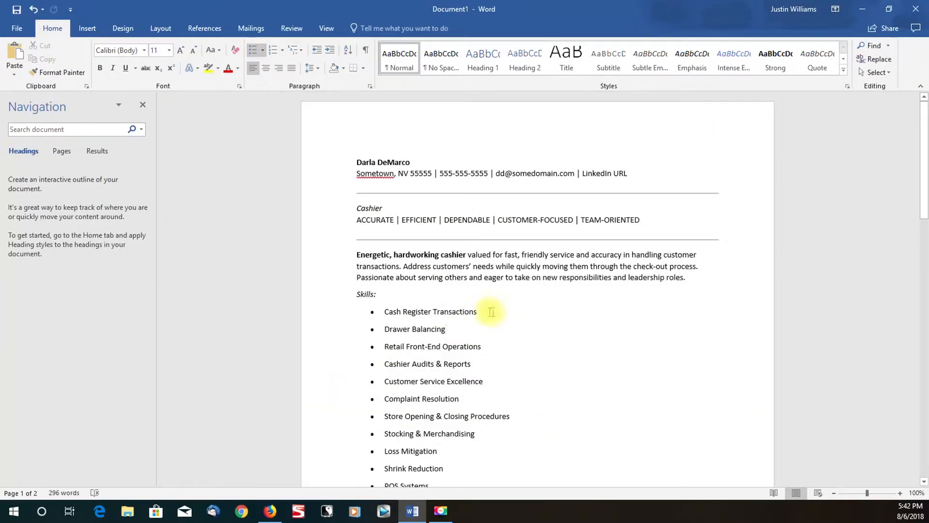
double_click(430, 312)
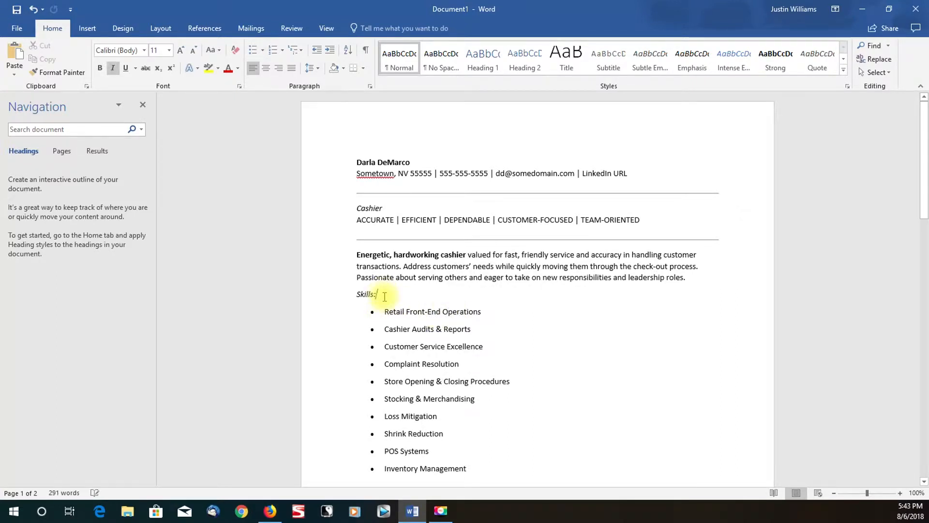
key("enter")
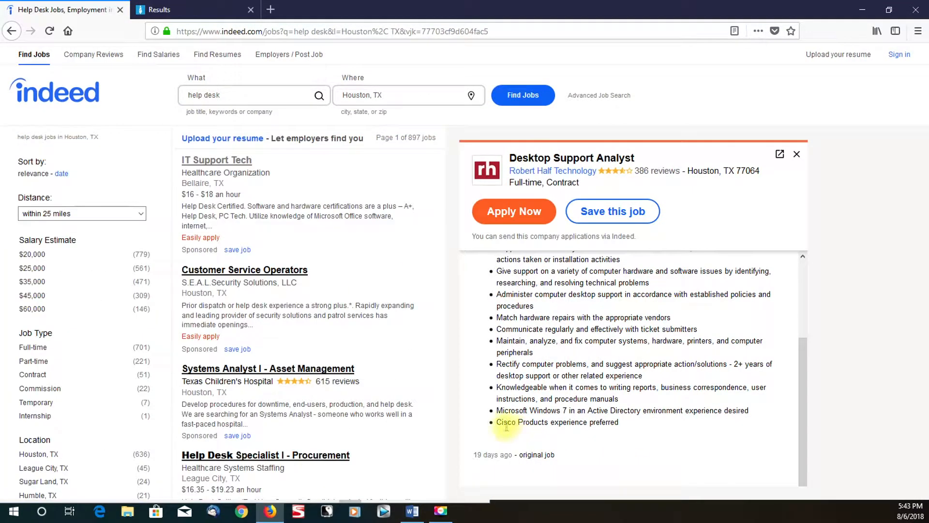
left_click_drag(496, 422, 554, 422)
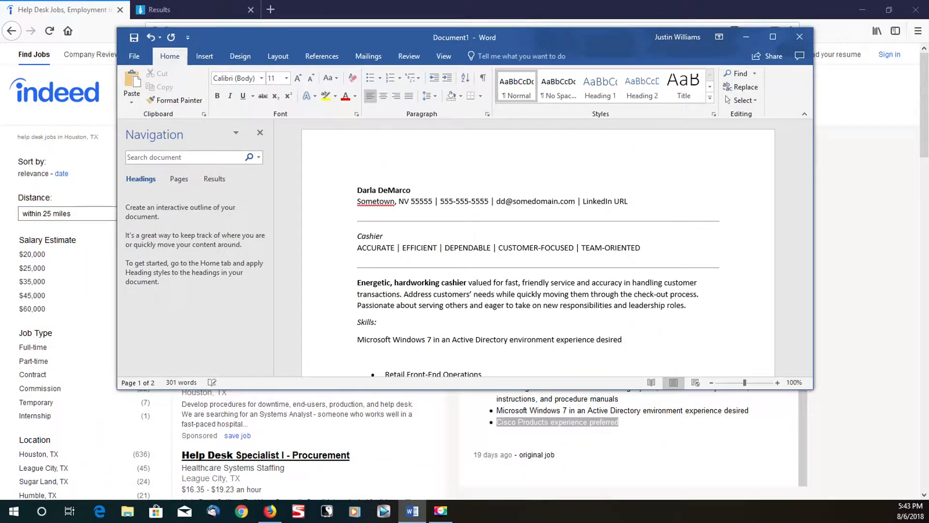
type("Cisco Products experience preferred")
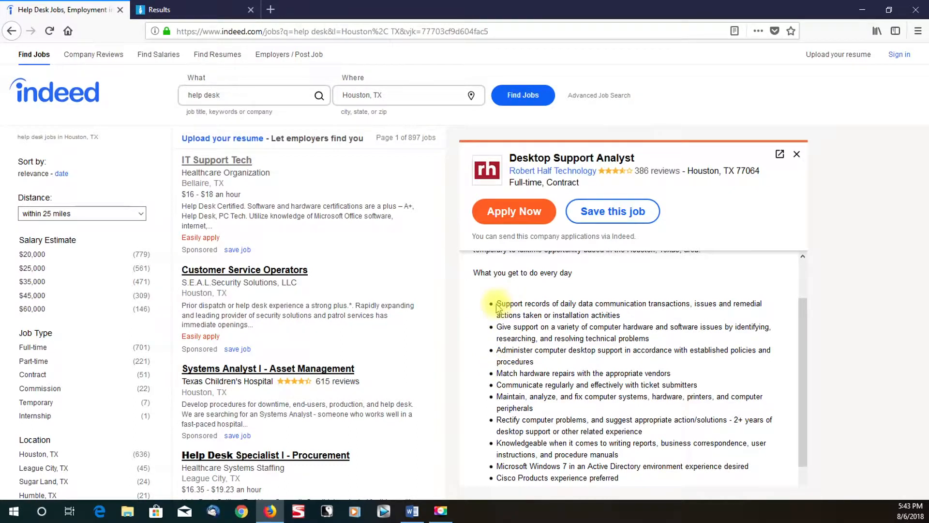
left_click_drag(497, 303, 620, 315)
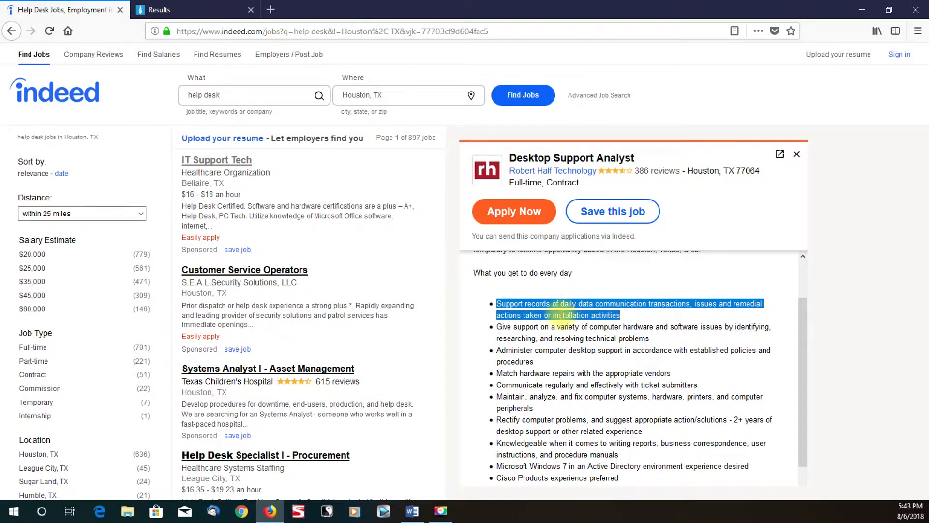
left_click(411, 511)
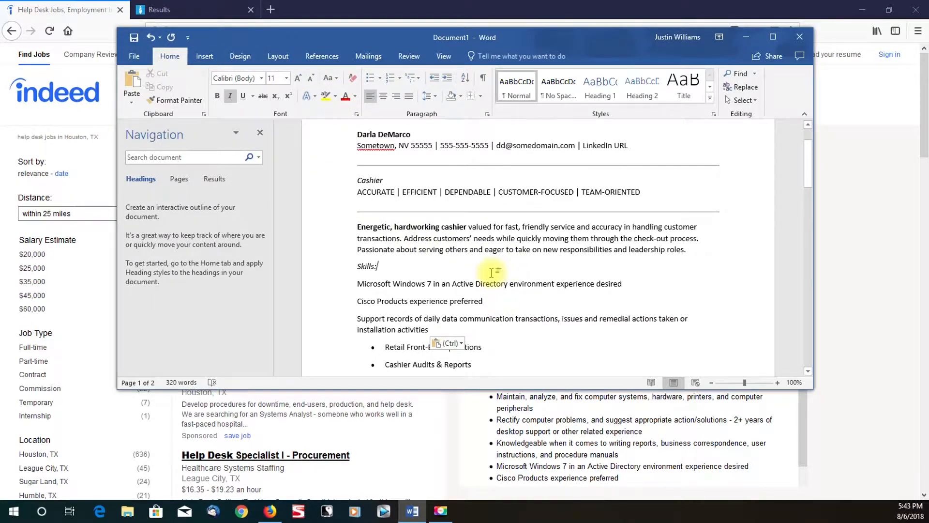
key("ctrl+a")
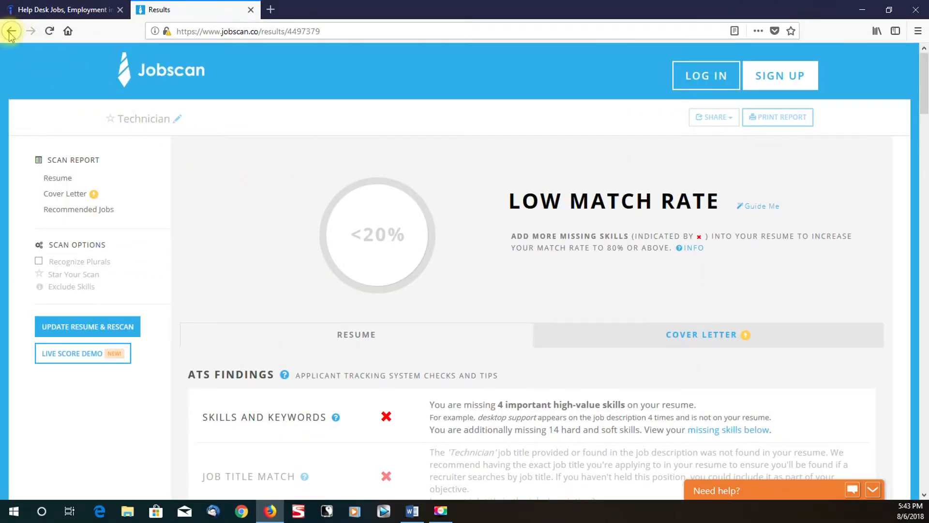
Step: Paste the edited resume text into Jobscan's resume box
left_click(11, 31)
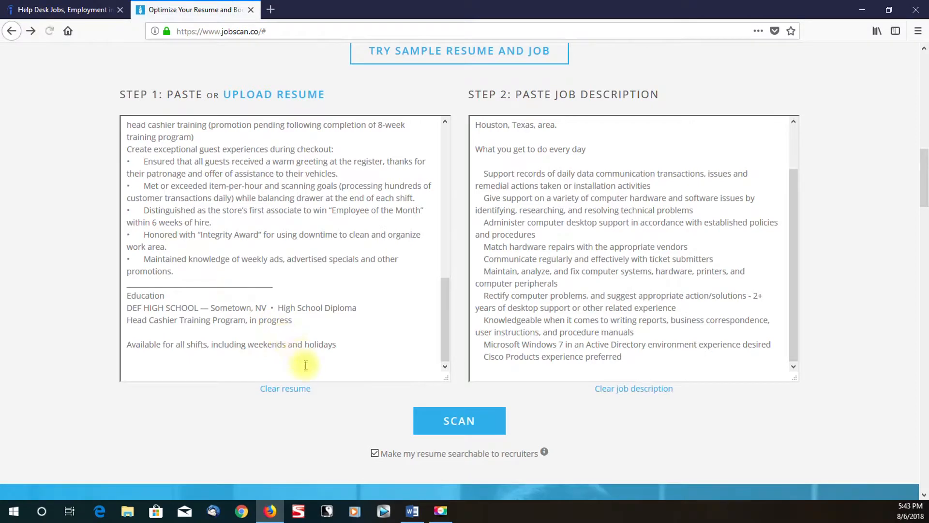
right_click(305, 365)
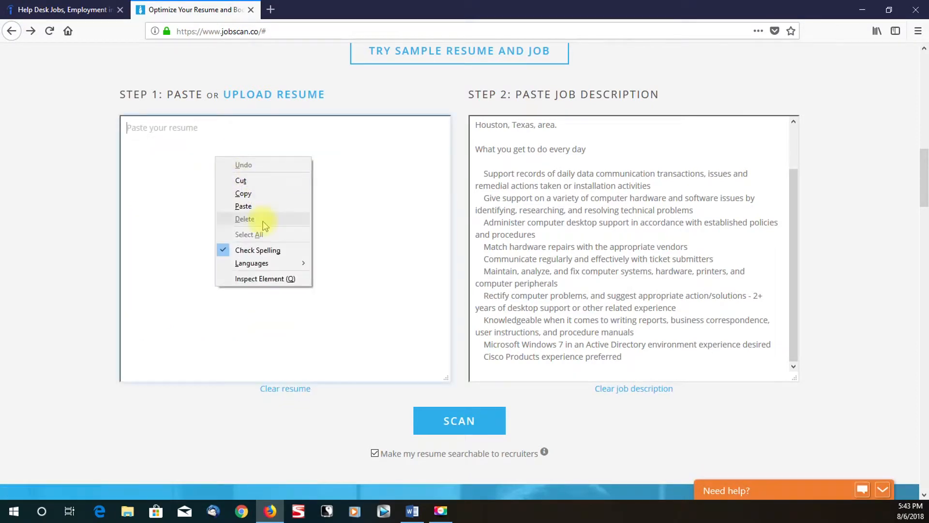
left_click(243, 206)
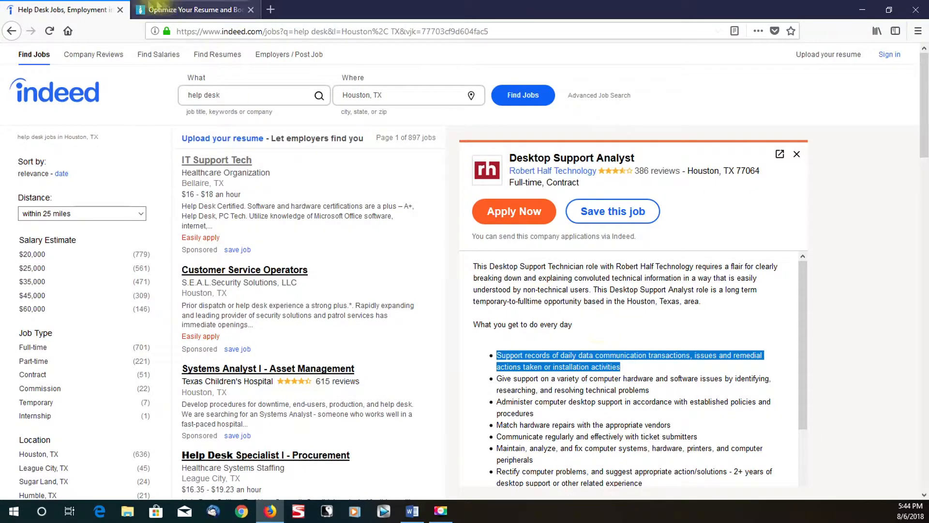
Step: Rescan against the Indeed posting, hit the guest scan limit, and return to the form
left_click(195, 10)
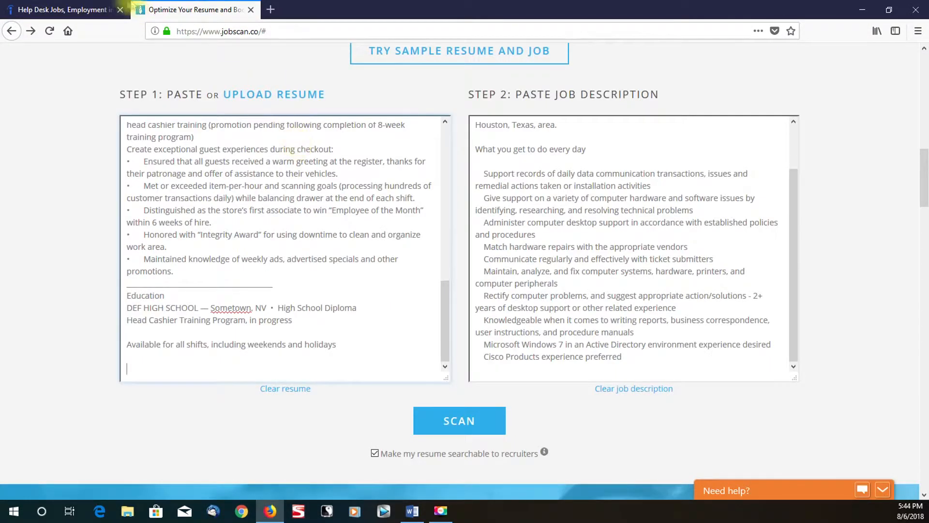
left_click(65, 9)
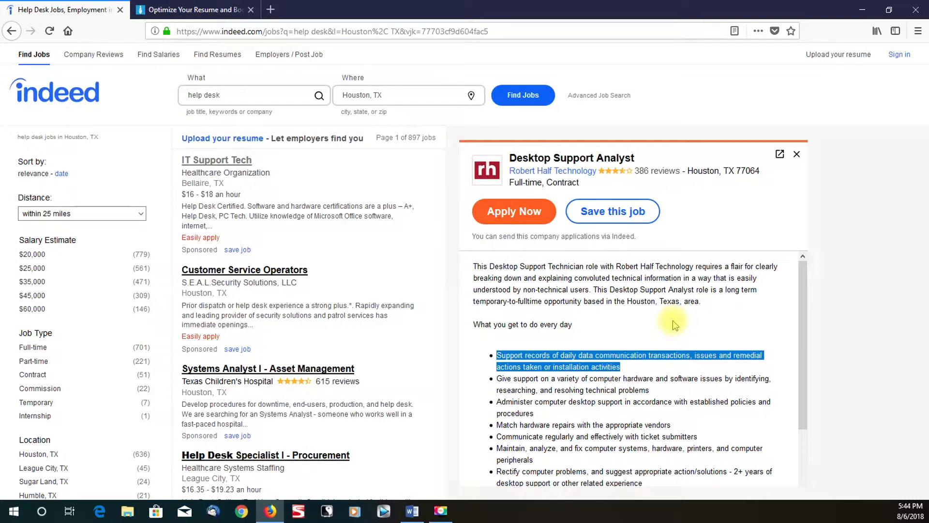
left_click(194, 9)
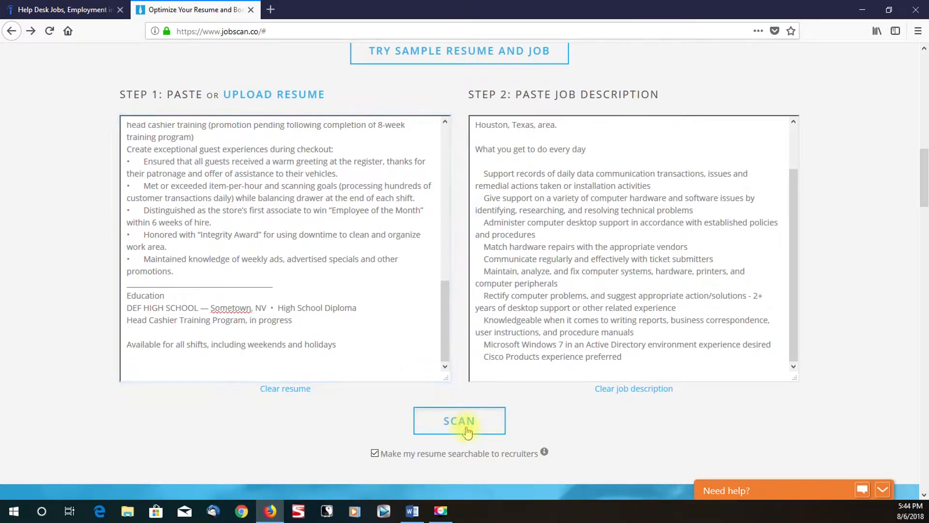
left_click(459, 420)
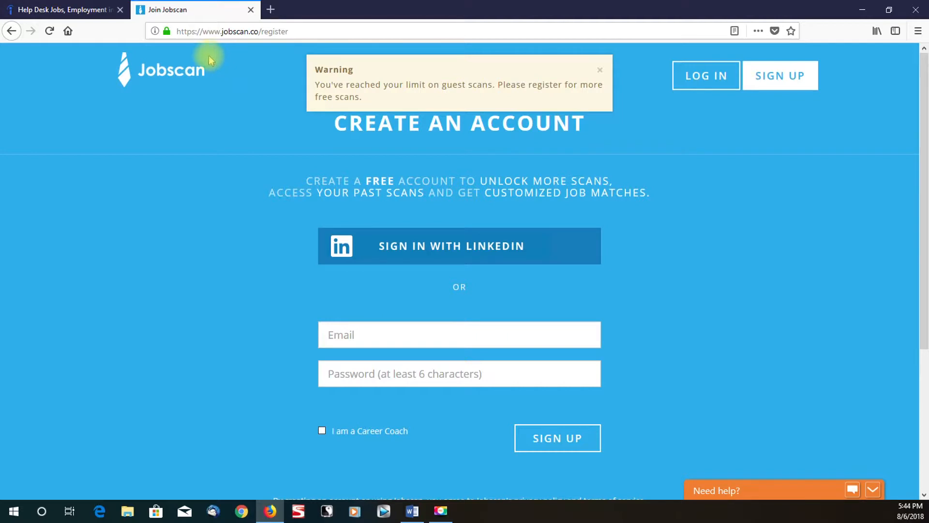
mouse_move(411, 301)
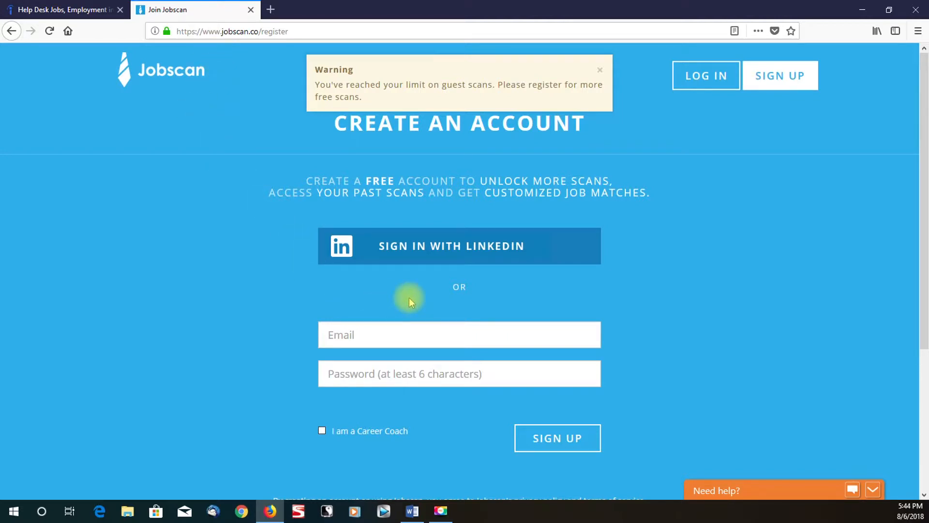
left_click(600, 70)
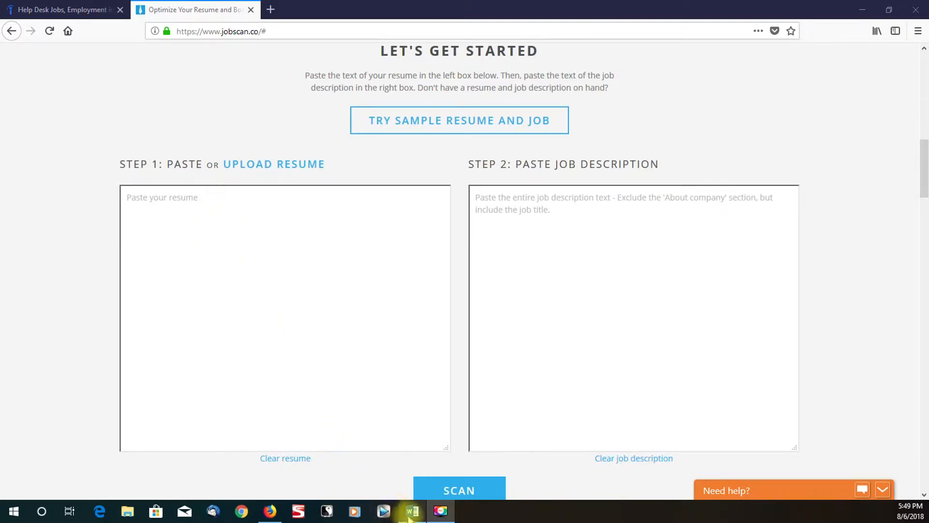
Step: Bring the keyword-enriched resume from Word into Jobscan and run the scan again
left_click(411, 511)
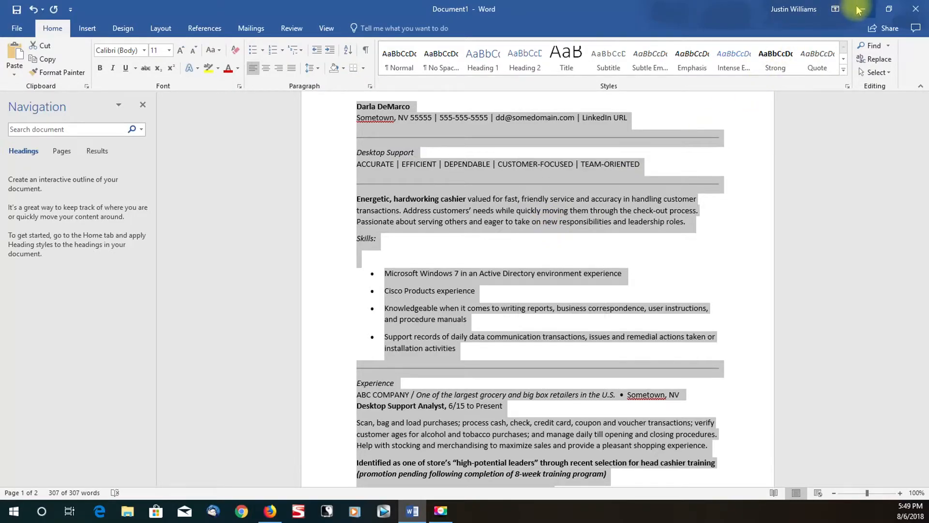
left_click(269, 512)
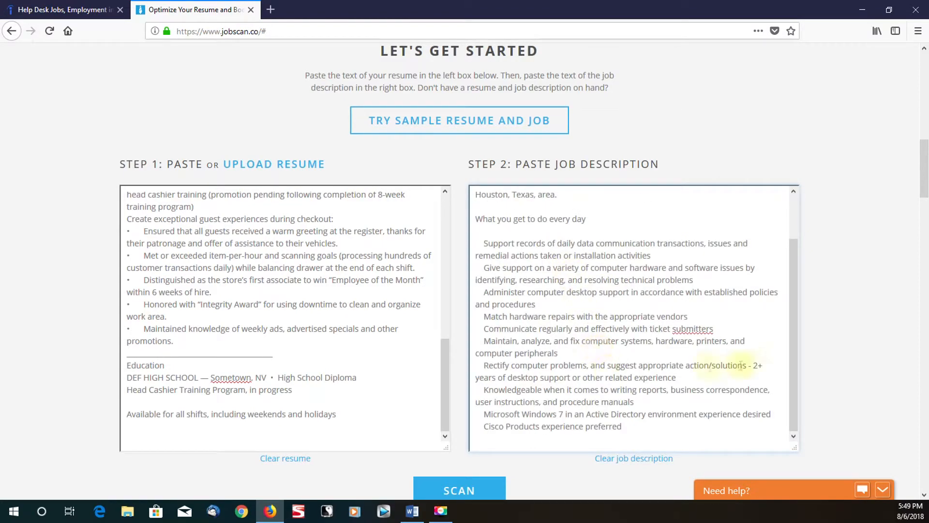
scroll("down", 3)
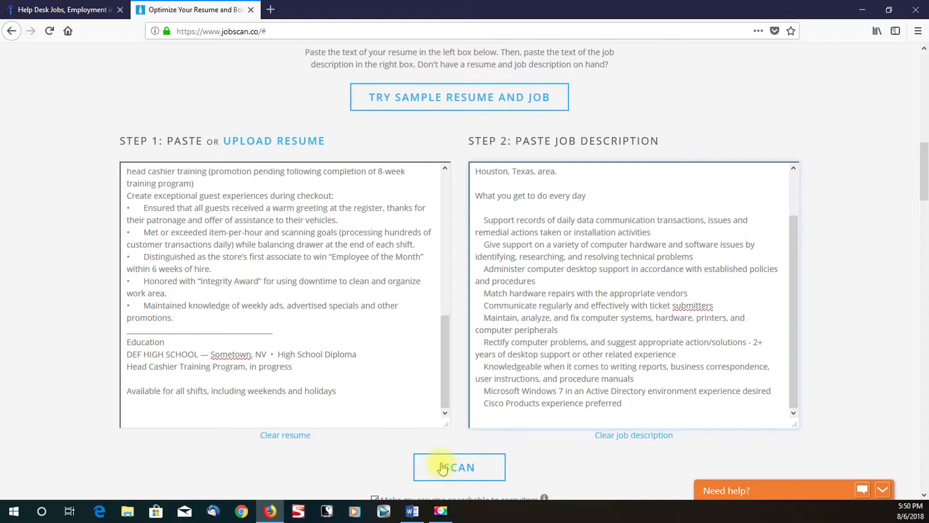
left_click(459, 467)
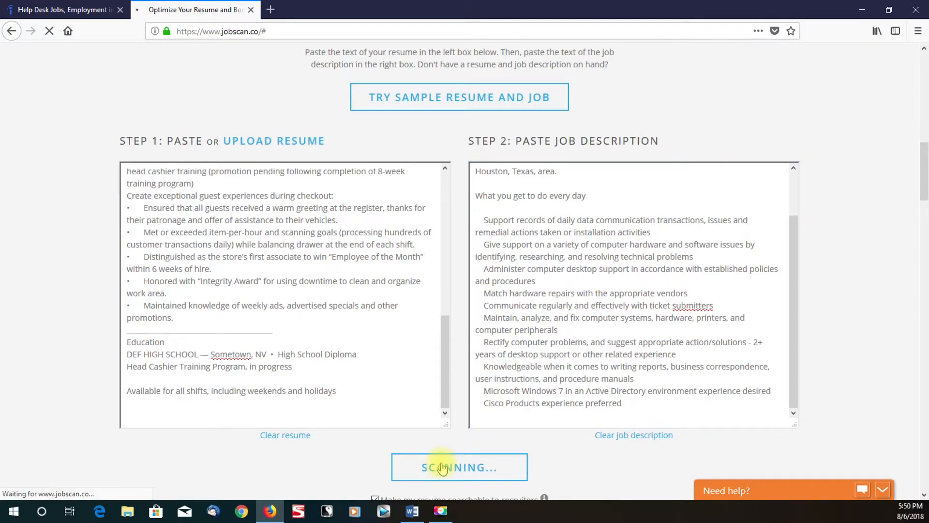
left_click(459, 467)
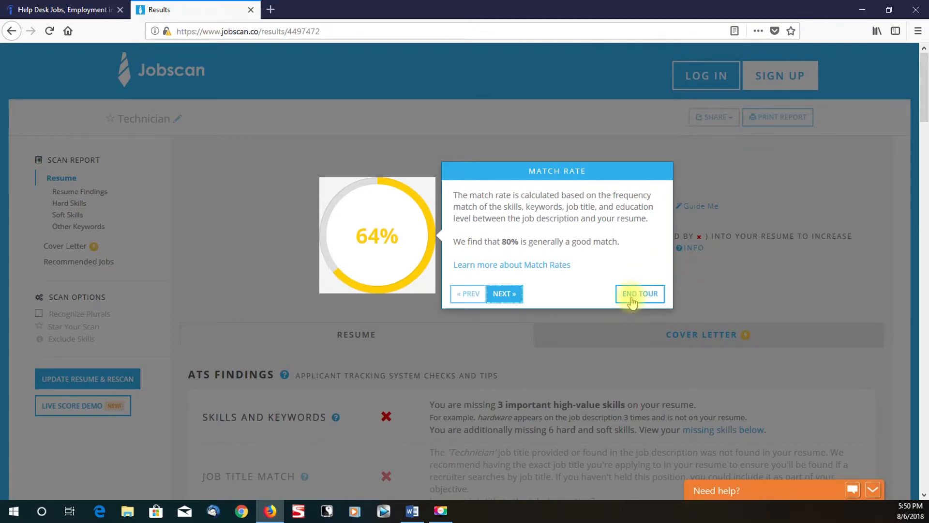
Step: End the Match Rate tour and review the advice to reach an 80% match
left_click(639, 293)
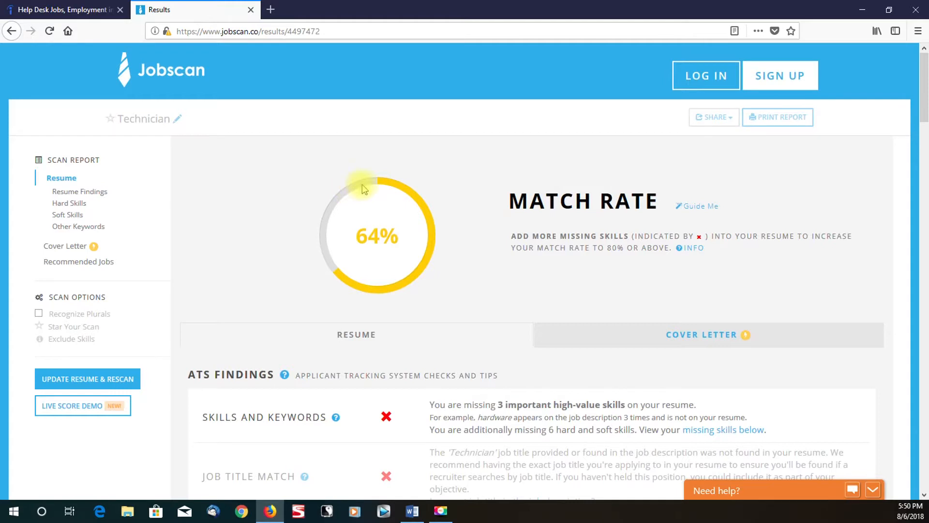
mouse_move(382, 180)
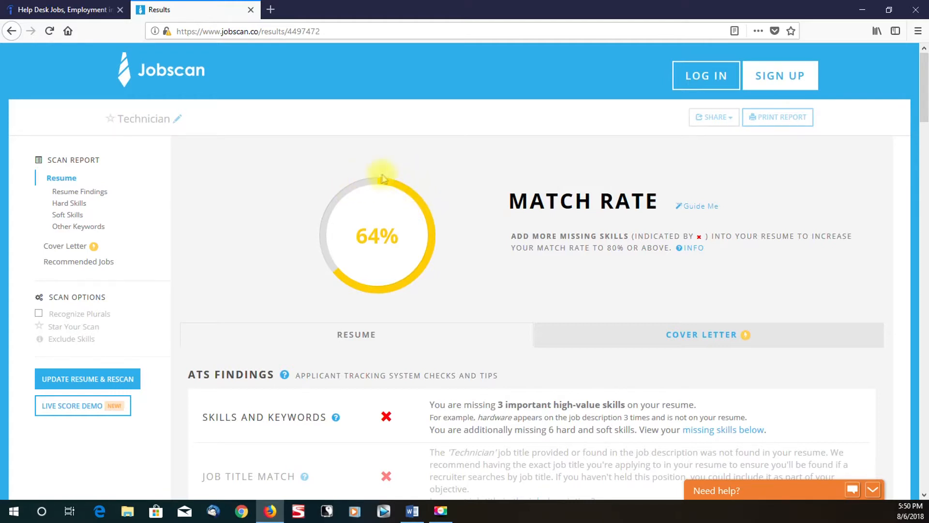
mouse_move(420, 192)
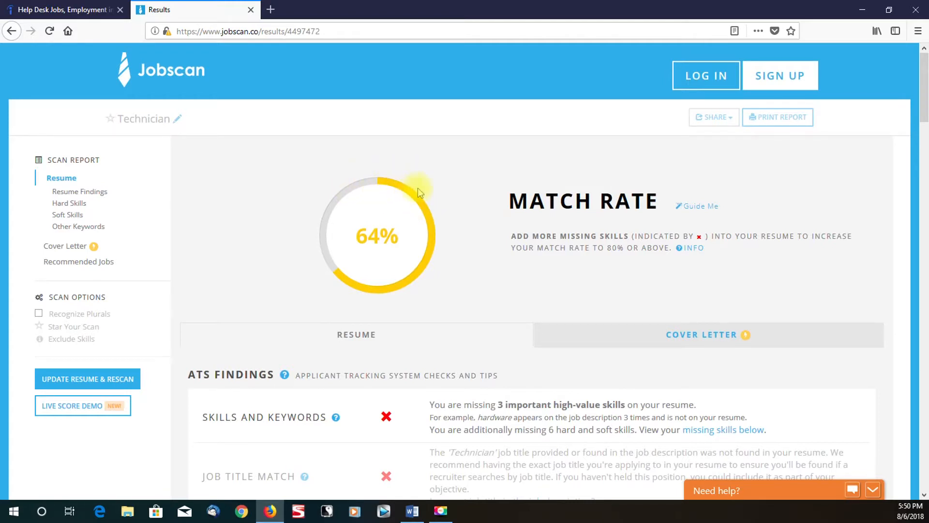
scroll("down", 3)
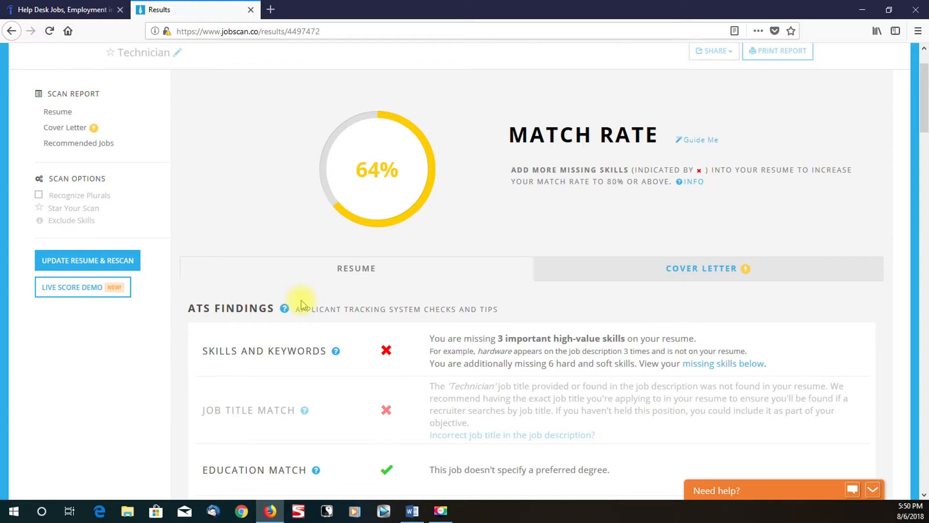
mouse_move(380, 231)
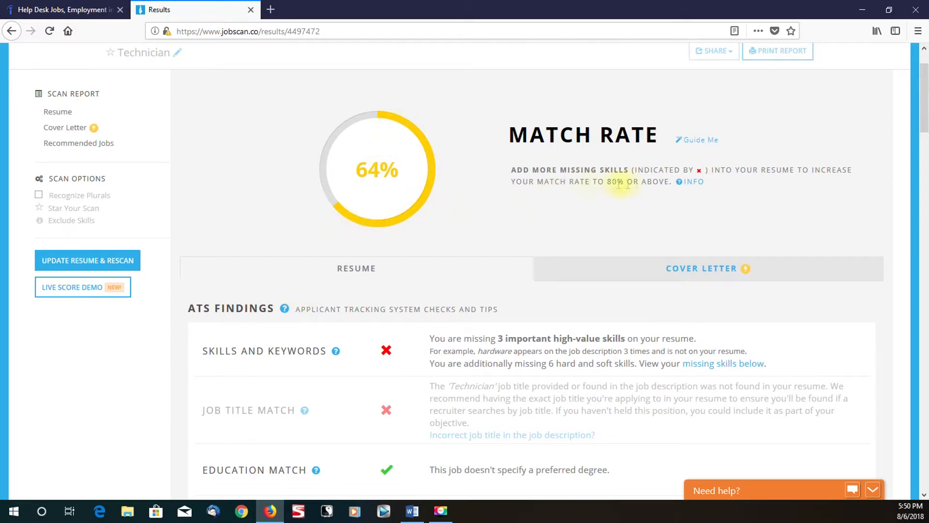
double_click(614, 182)
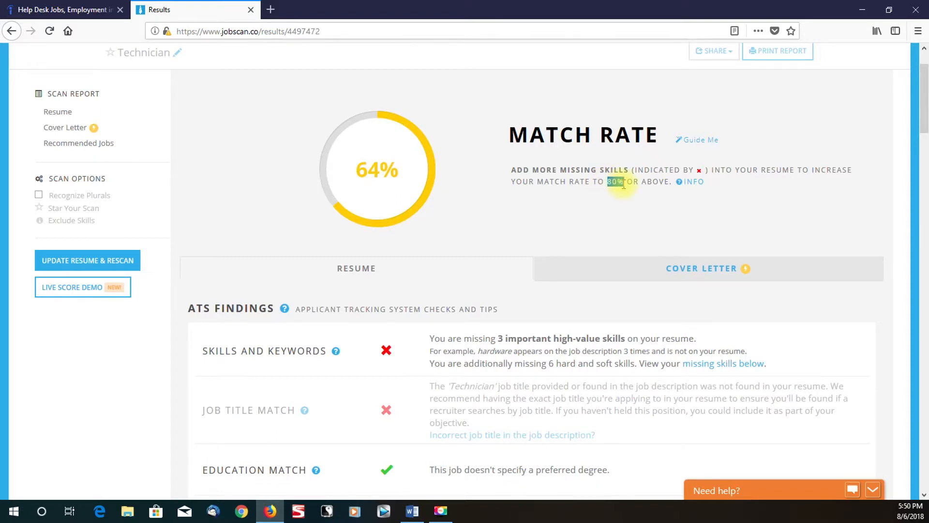
mouse_move(596, 222)
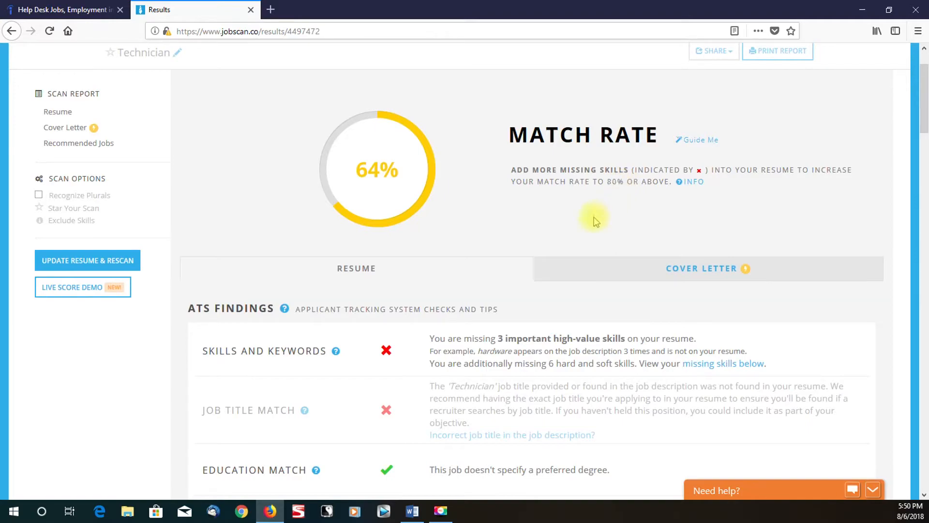
Step: Show all hard skills, revealing Hardware, Technical, Vendors and Policies still missing
scroll("down", 3)
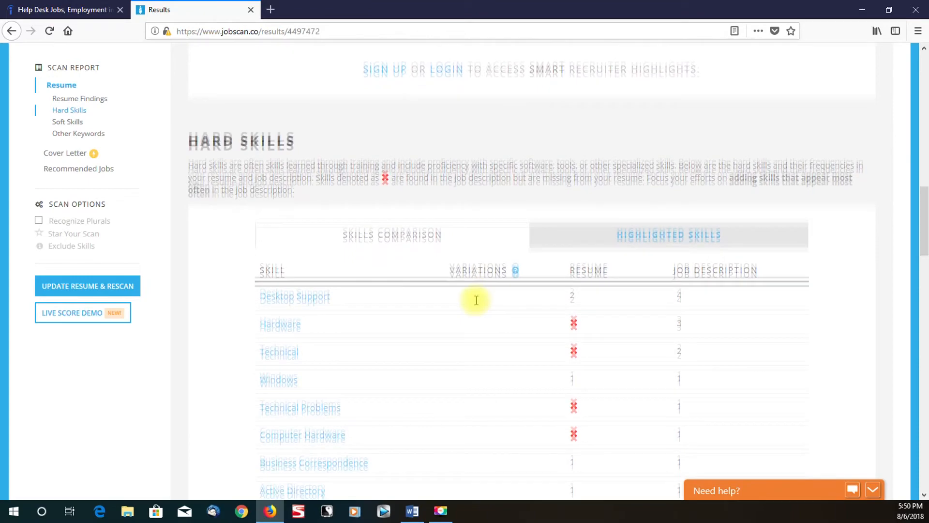
scroll("down", 3)
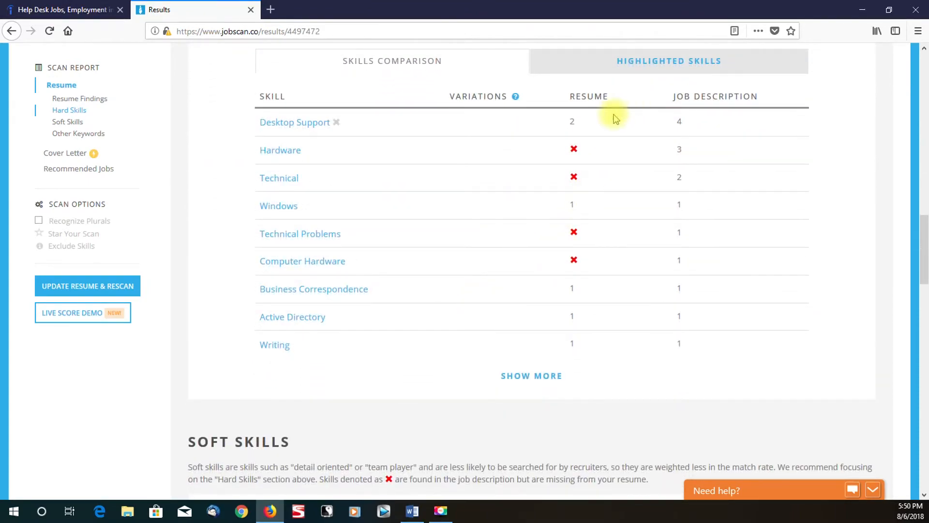
mouse_move(571, 105)
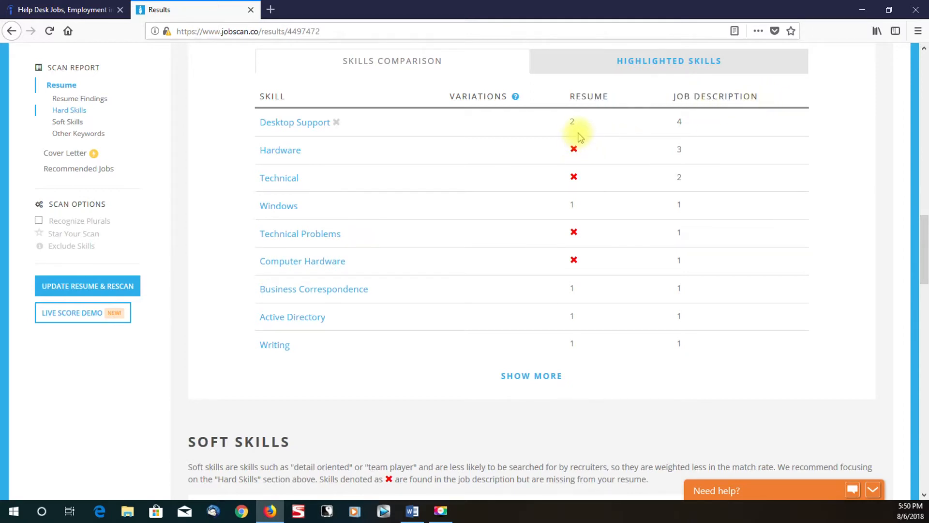
left_click(531, 376)
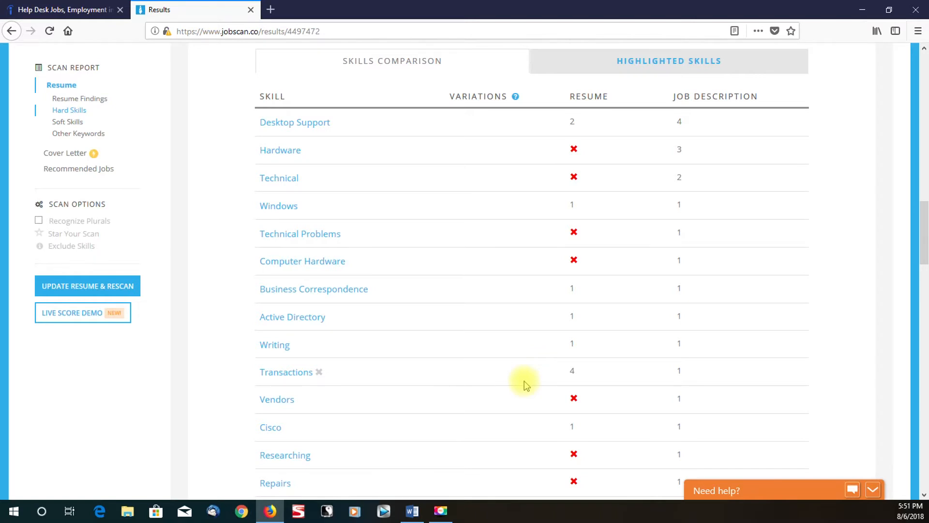
scroll("down", 3)
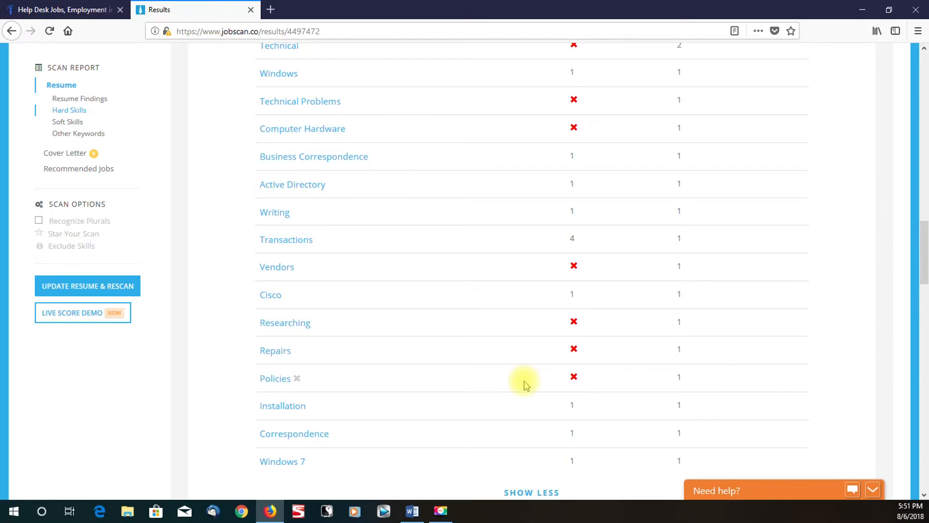
scroll("down", 3)
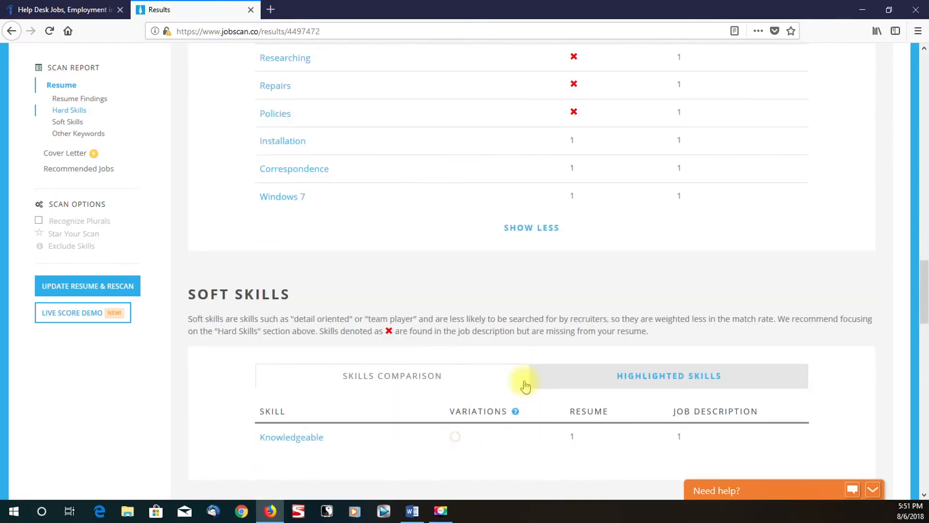